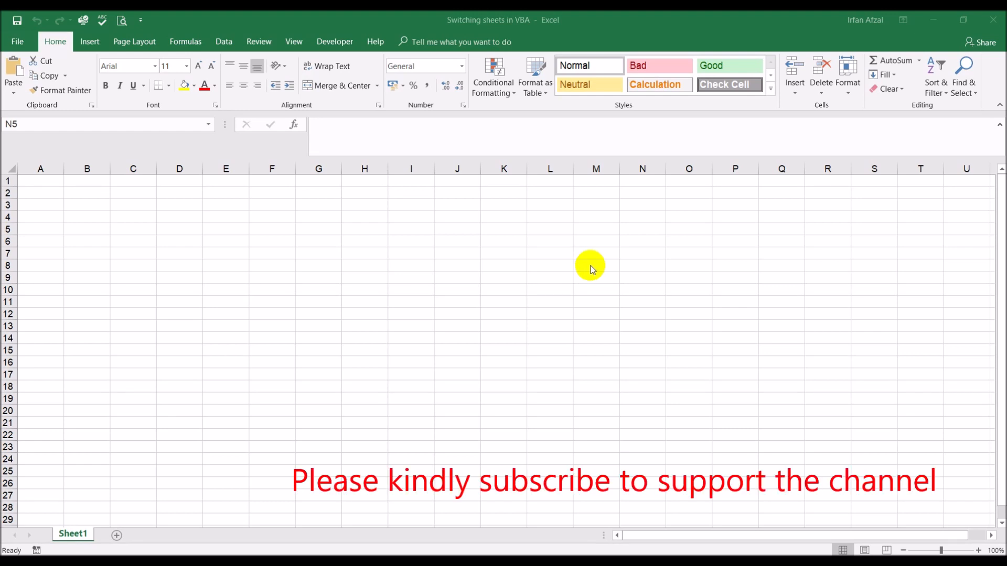
mouse_move(218, 243)
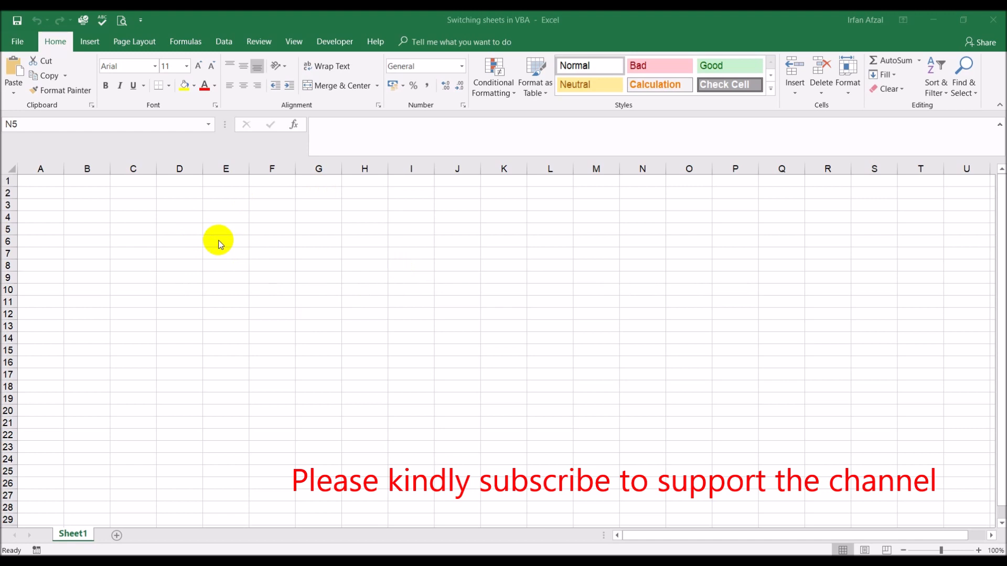
mouse_move(215, 340)
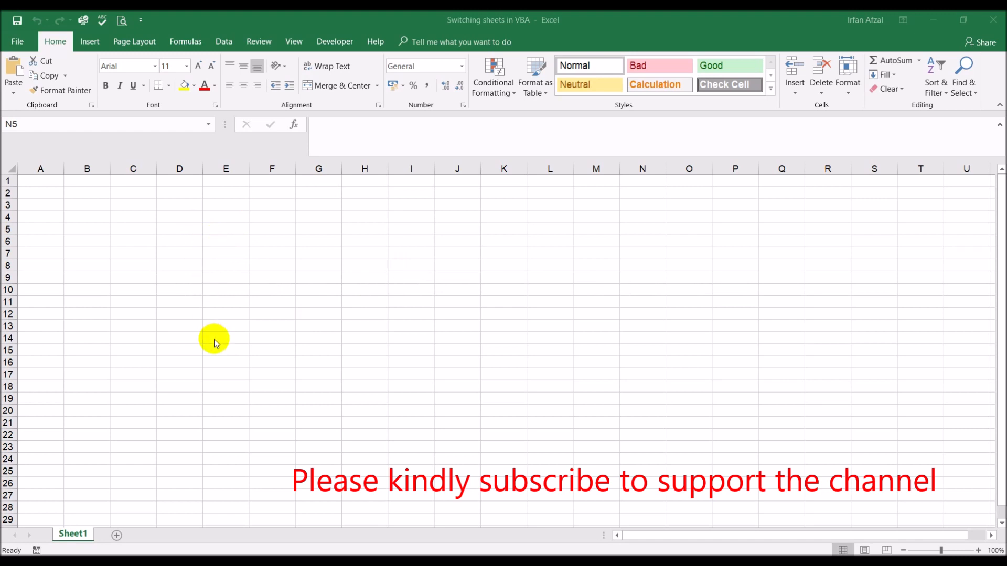
mouse_move(345, 344)
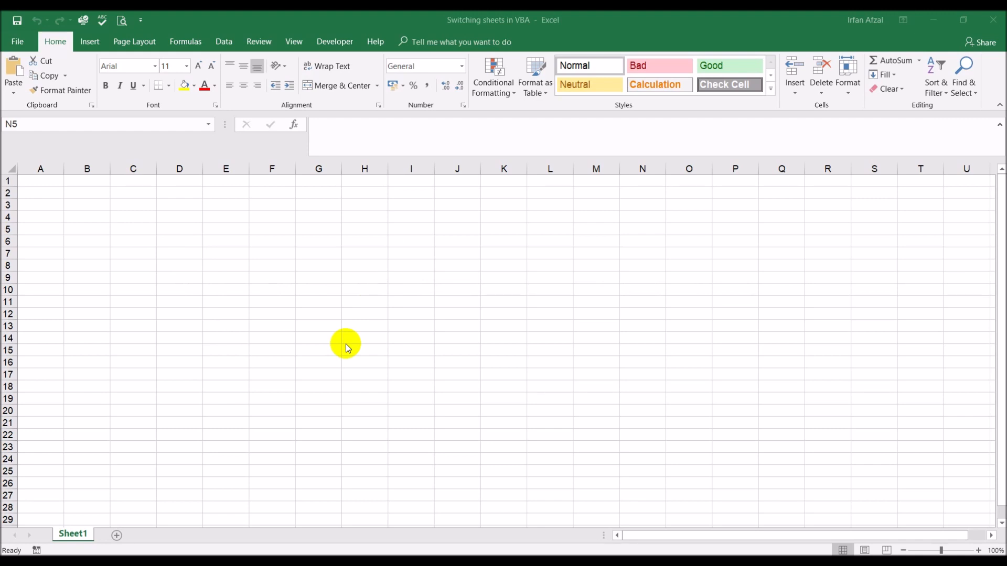
mouse_move(149, 512)
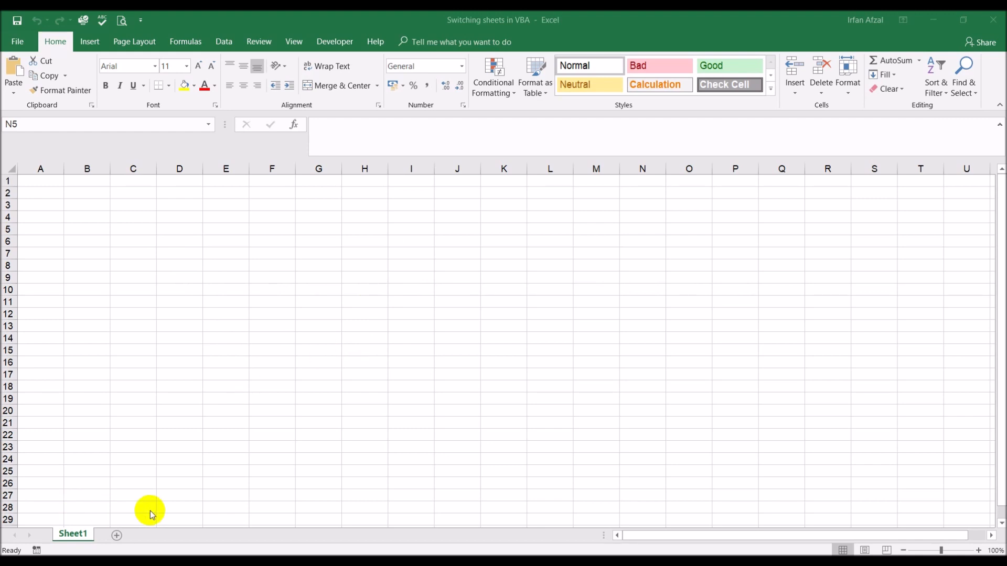
mouse_move(129, 494)
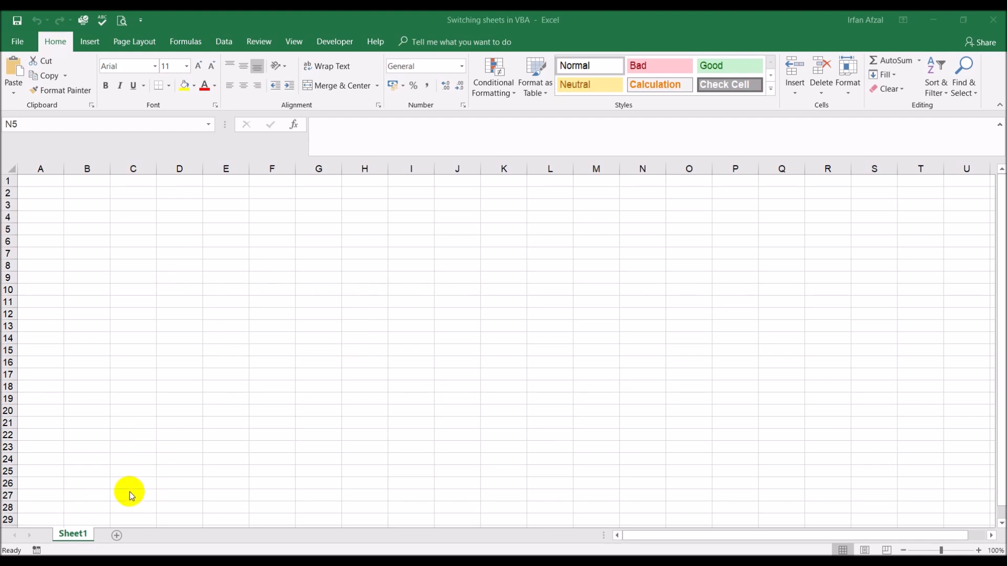
mouse_move(117, 538)
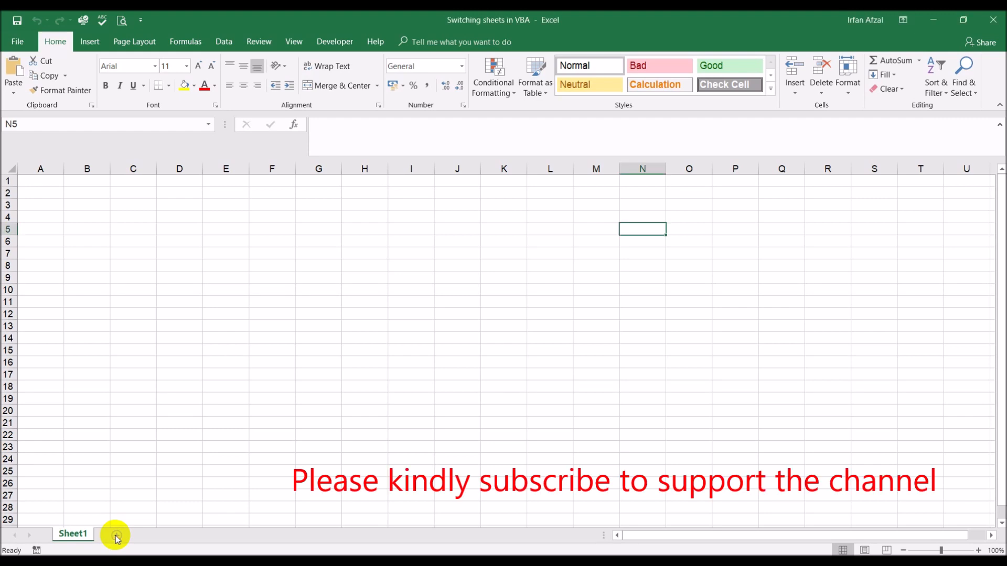
- Add a Sheet2 worksheet beside Sheet1, then make Sheet1 active again
click(115, 539)
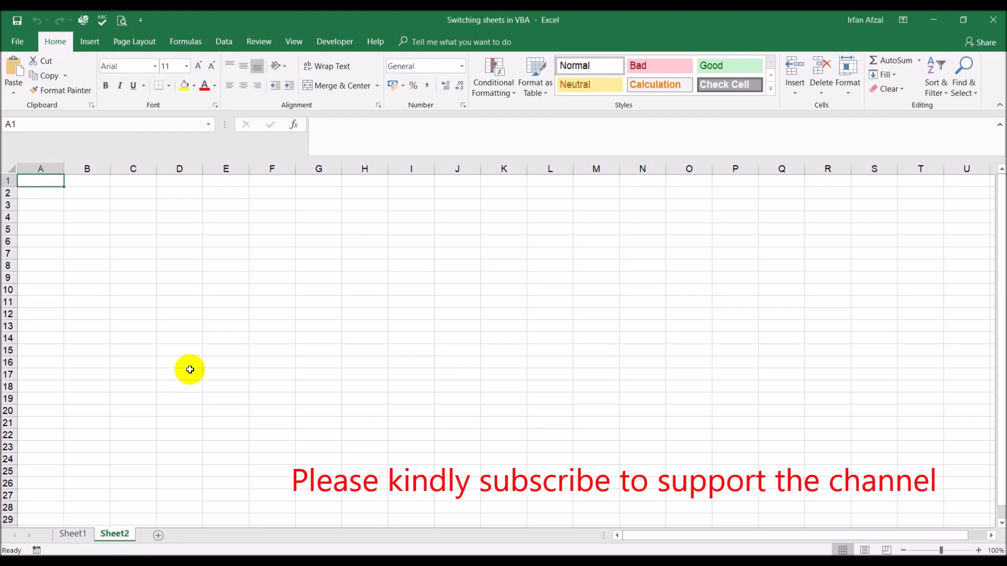
click(72, 534)
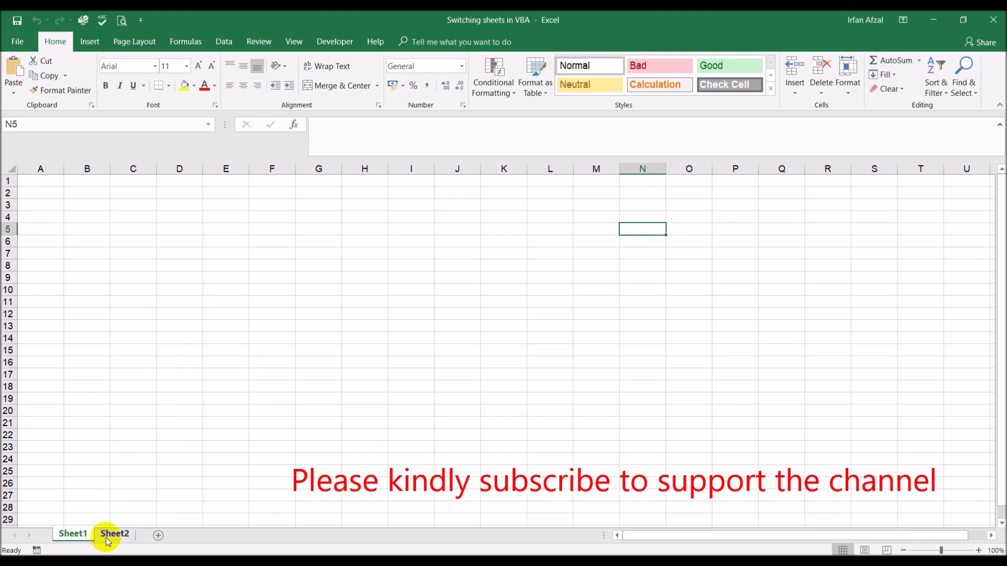
click(72, 538)
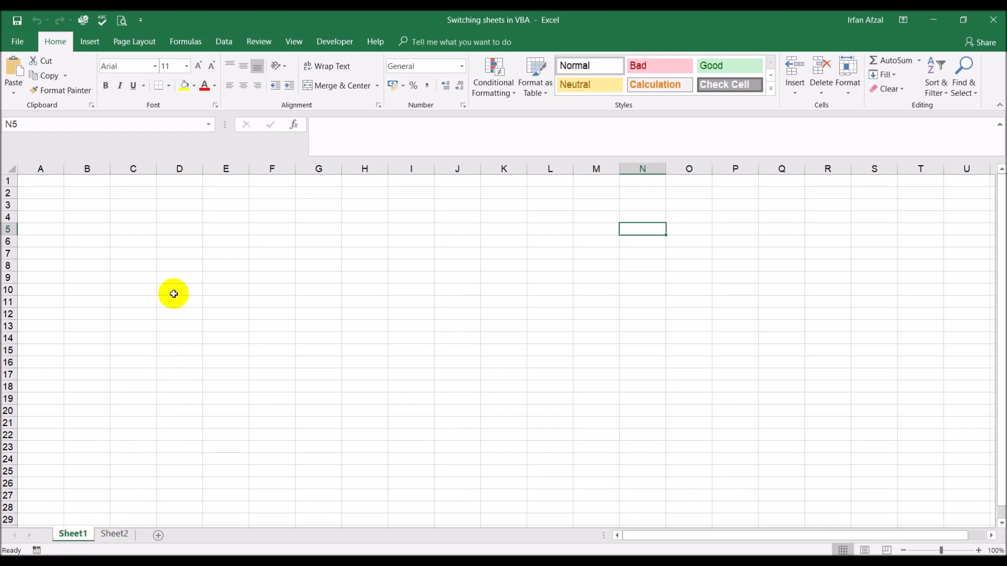
mouse_move(155, 217)
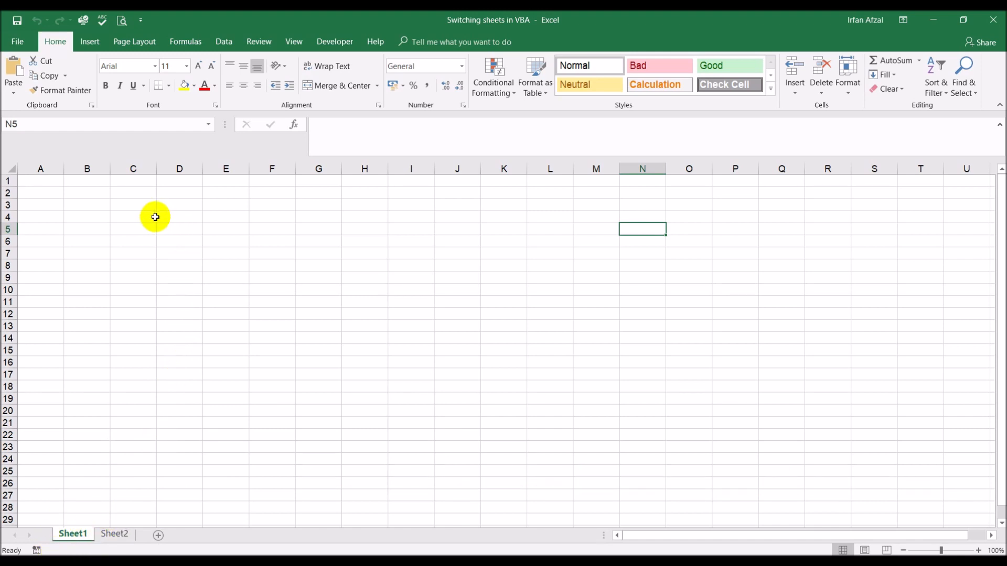
mouse_move(90, 362)
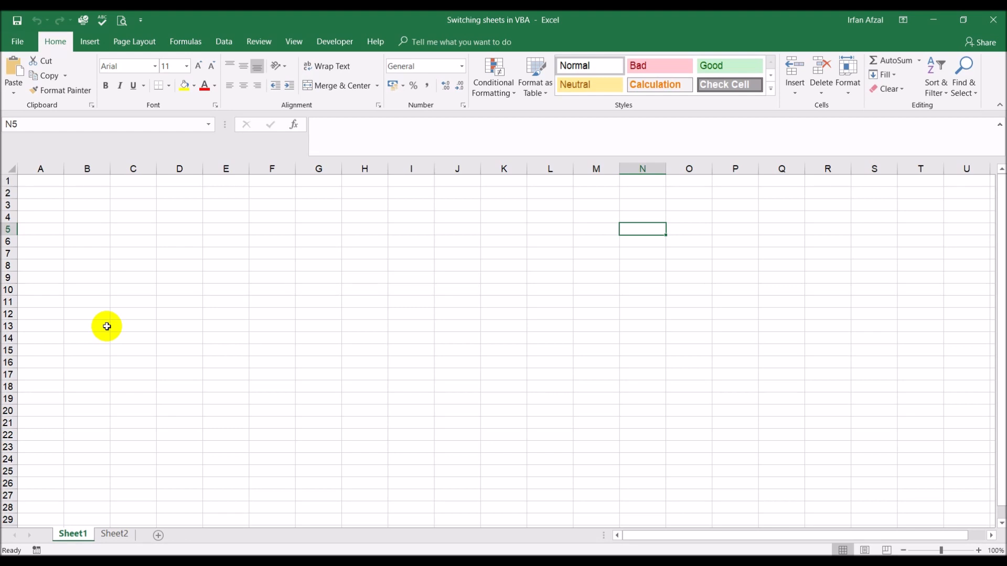
mouse_move(129, 327)
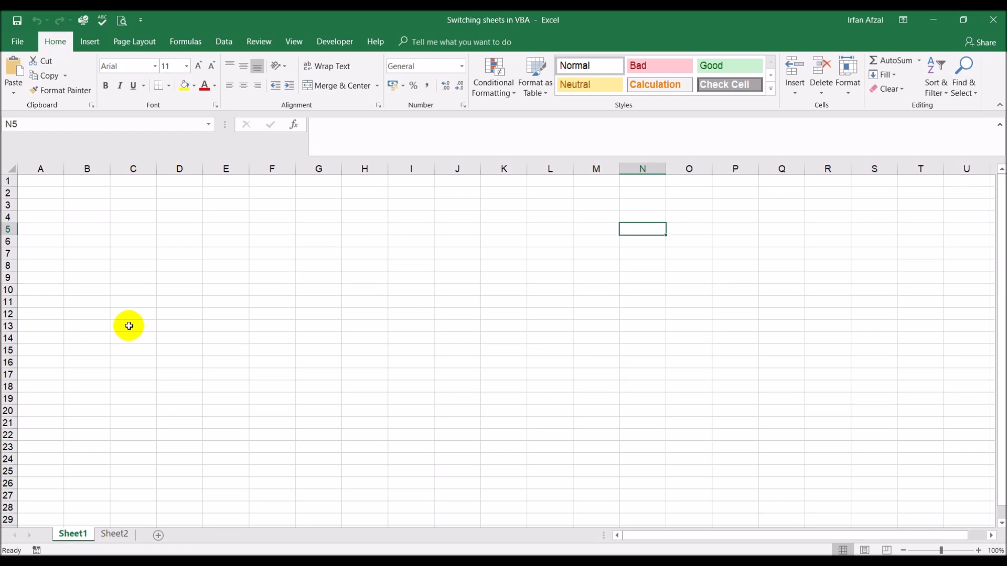
mouse_move(334, 41)
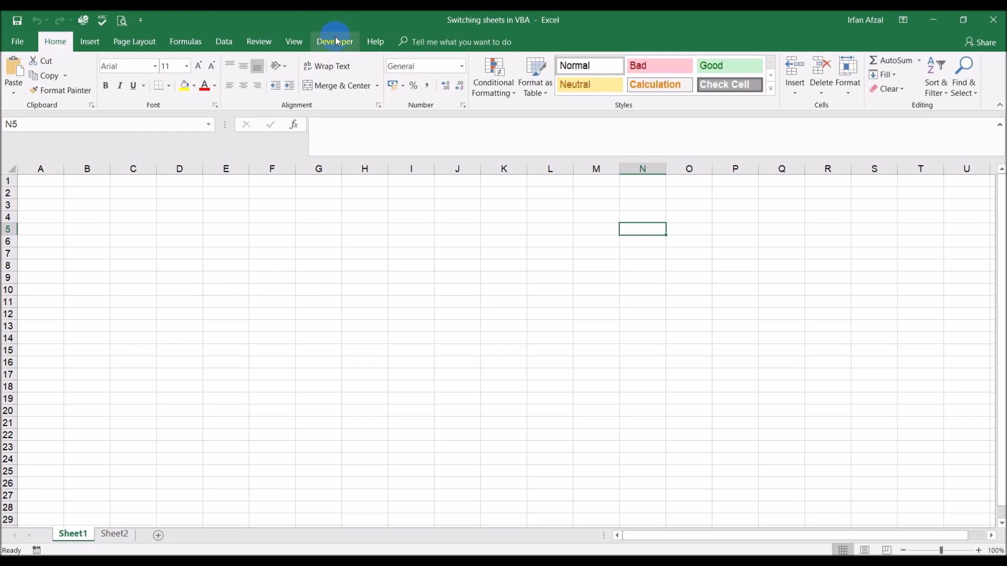
- Draw a Form Controls button on Sheet1 from the Developer tab's Insert menu
click(334, 41)
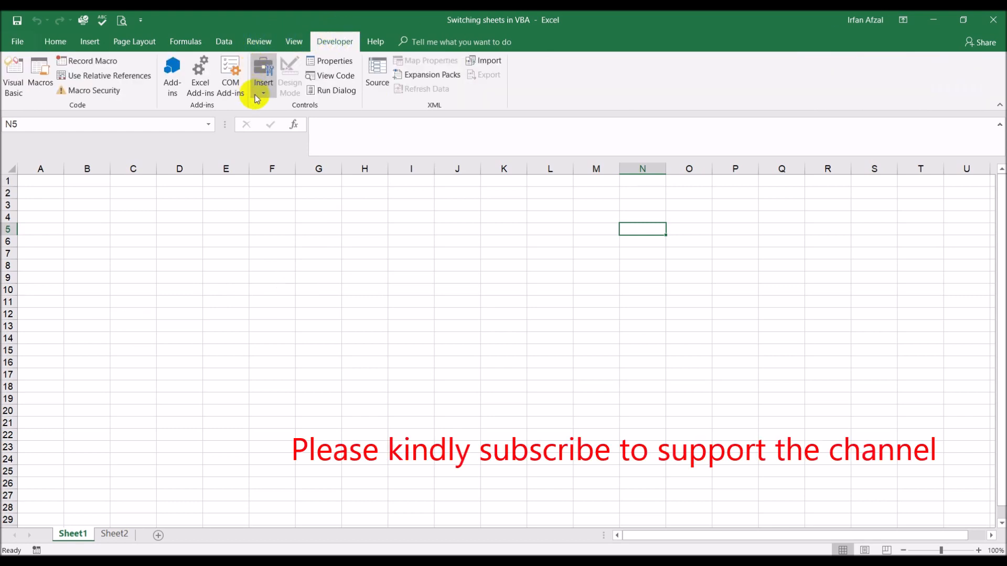
click(263, 74)
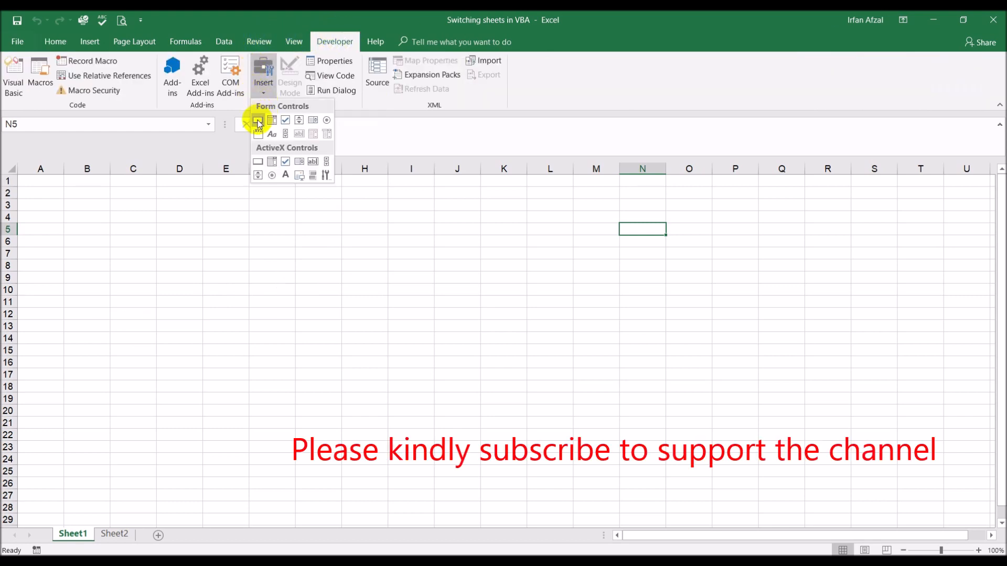
click(258, 121)
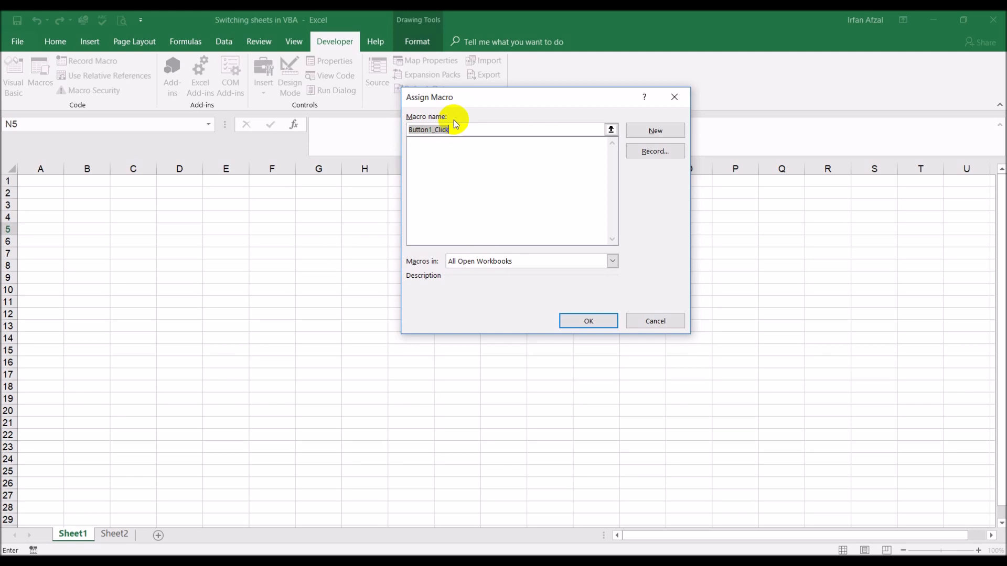
- Create a new macro named go_to_sheet_2 in Module1
text(go_to)
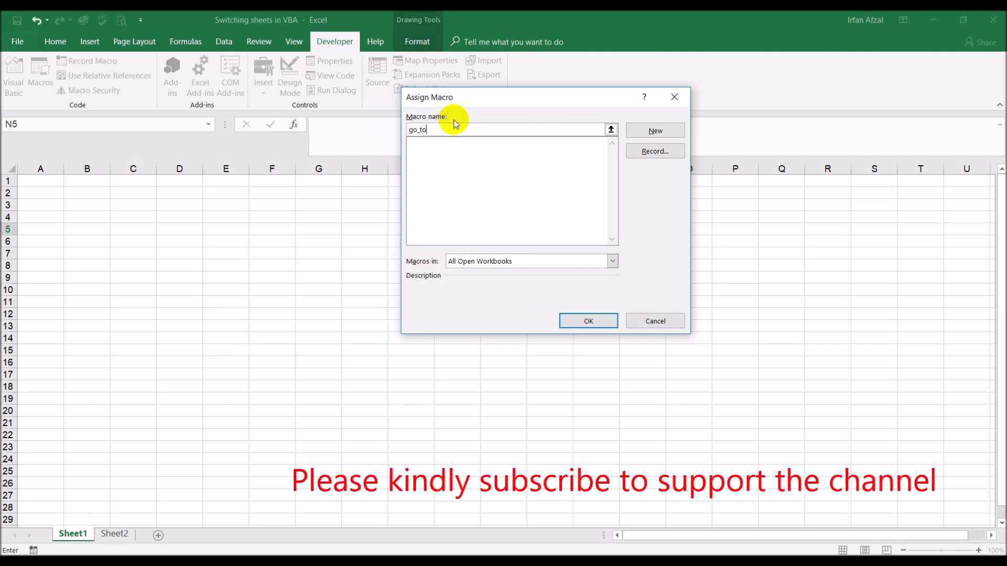
text(_sh)
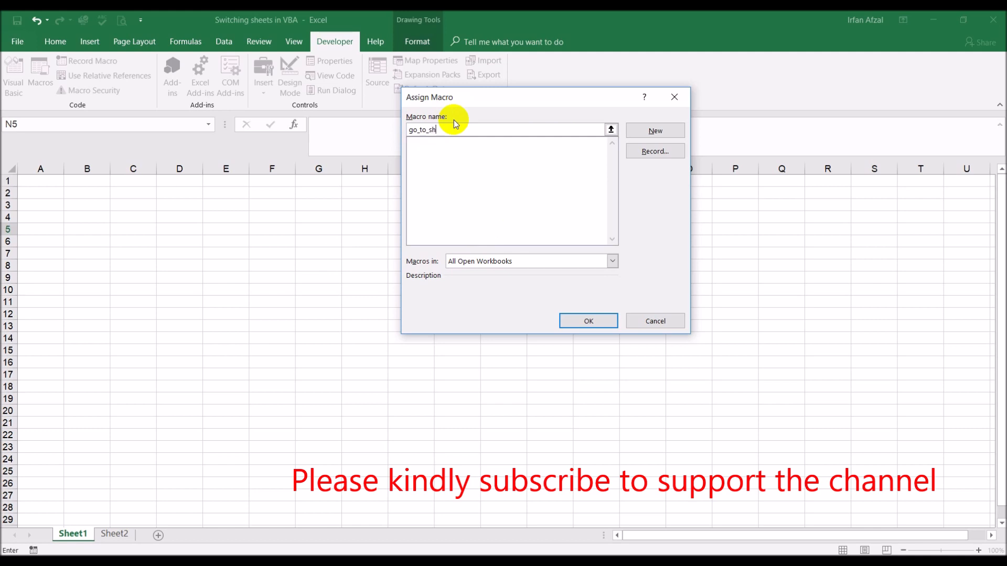
text(eet)
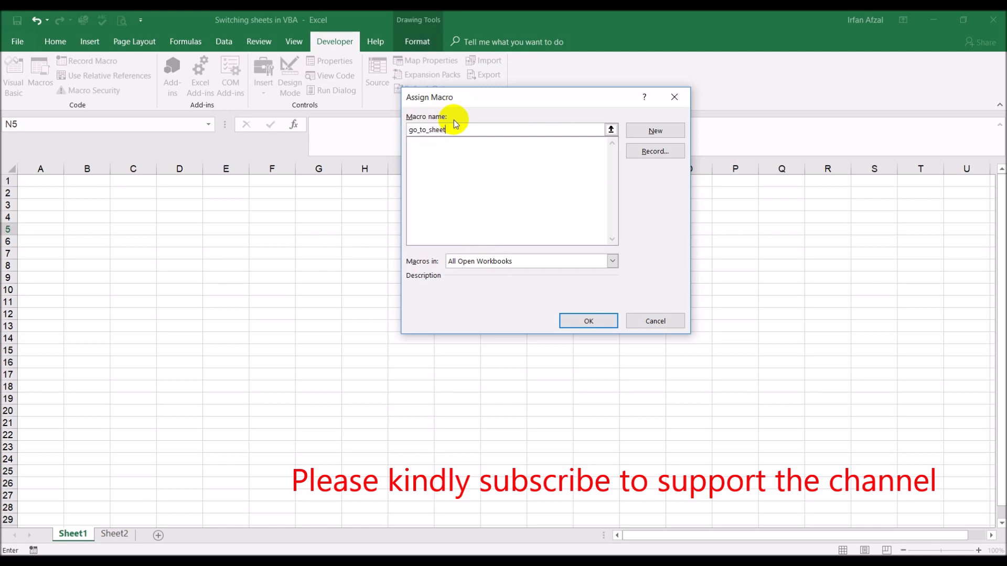
text(_2)
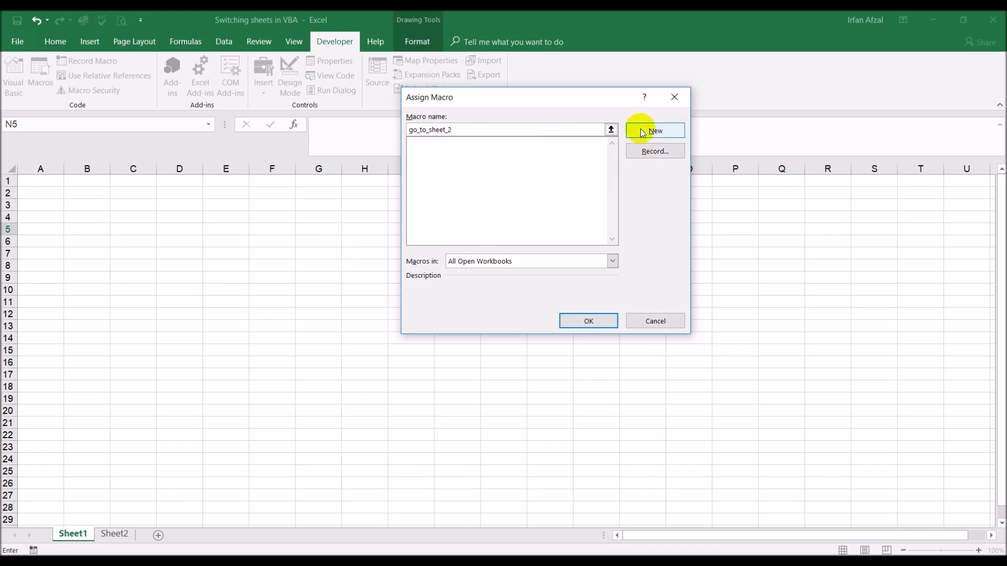
click(655, 130)
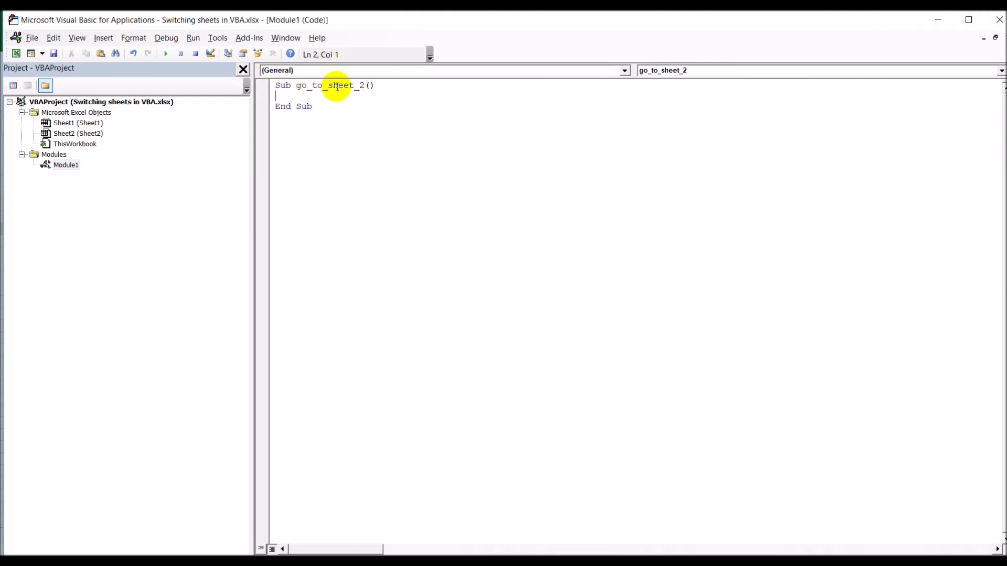
mouse_move(391, 88)
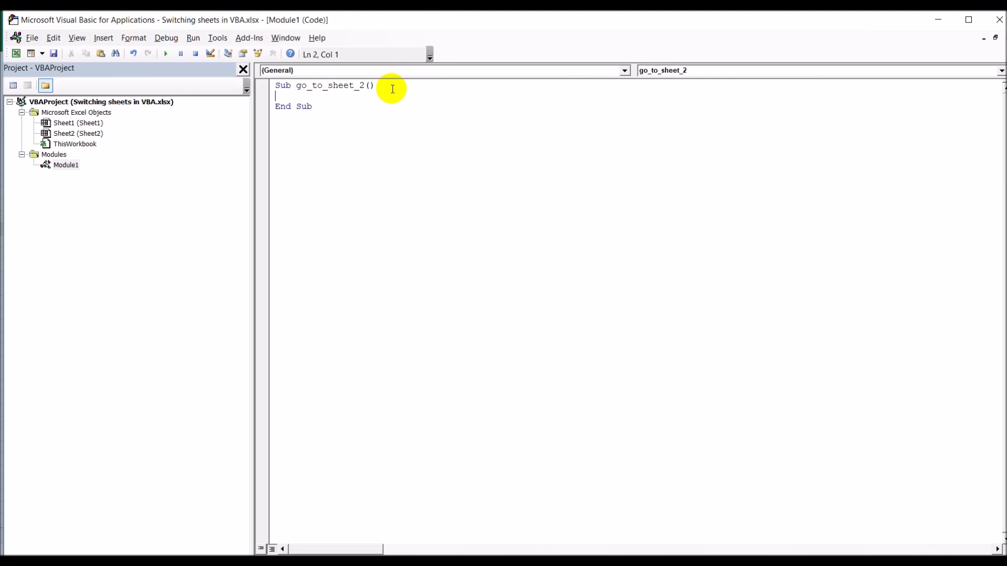
- Write Worksheets("sheet2").Activate in go_to_sheet_2, fixing the misspelled activate
text(worksh)
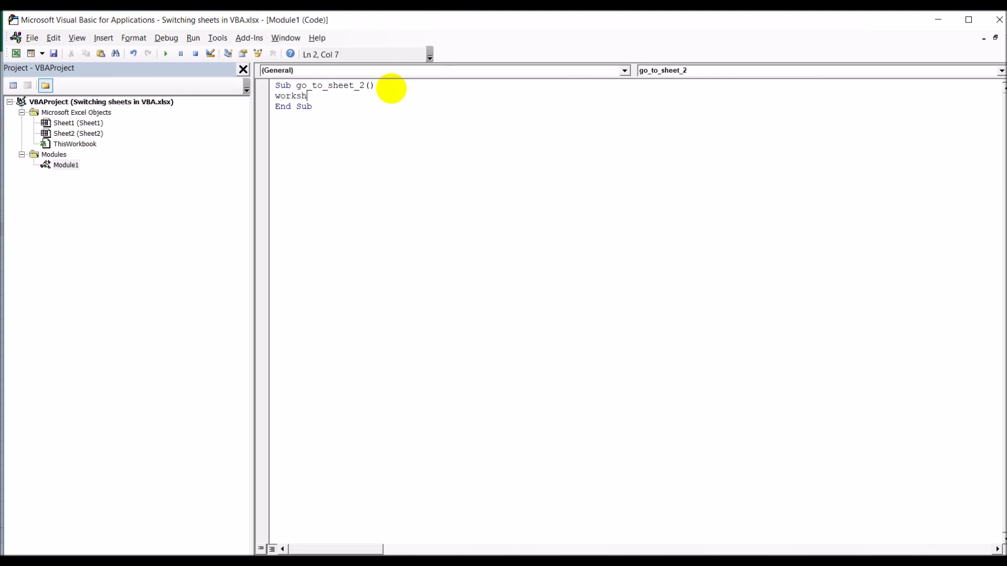
text(eets)
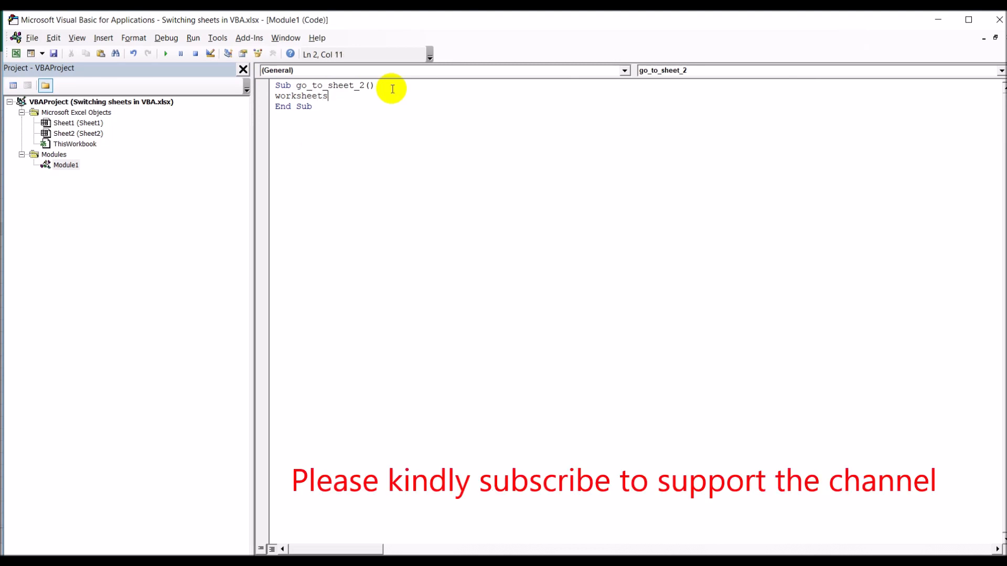
text(()
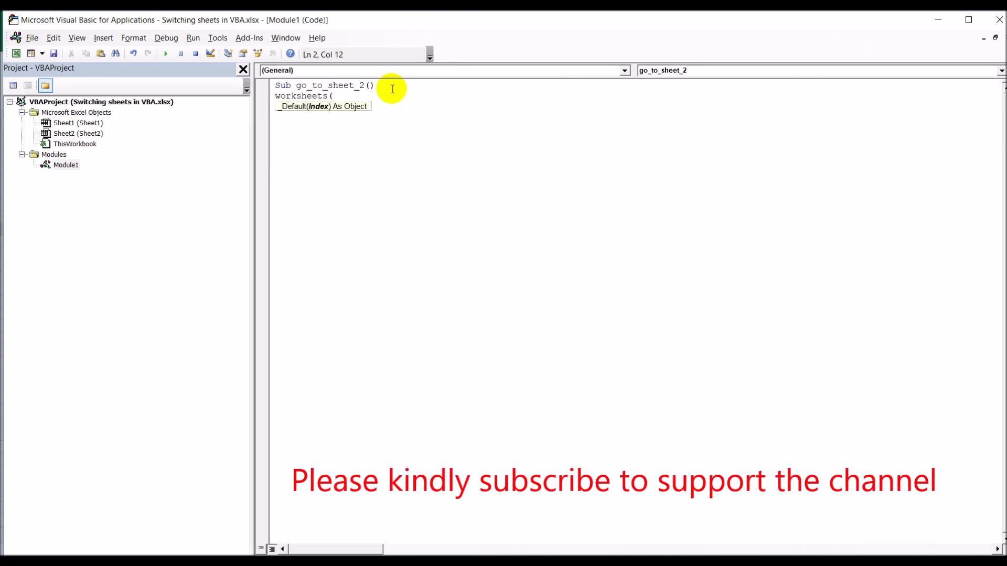
text("sheet2)
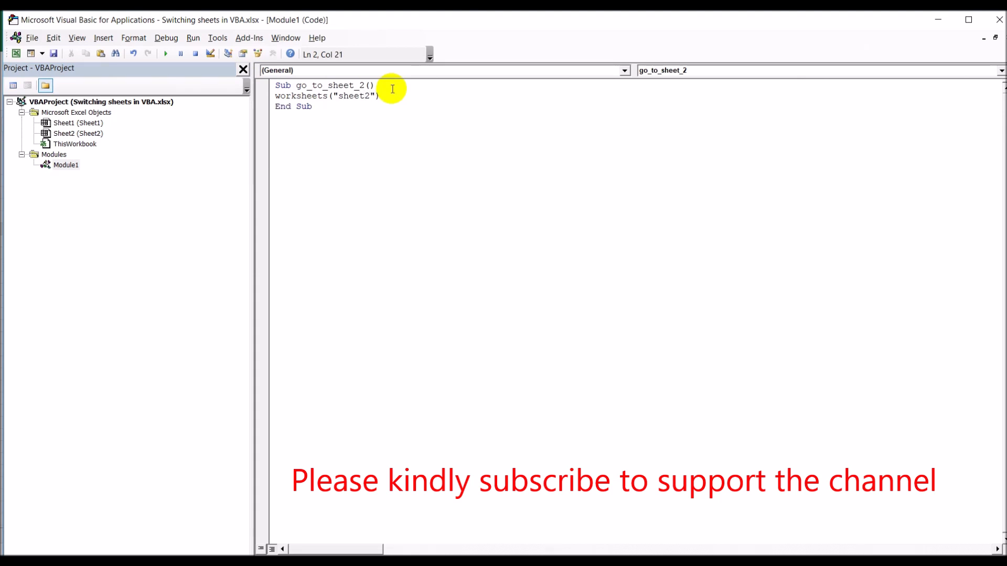
text(.activatge)
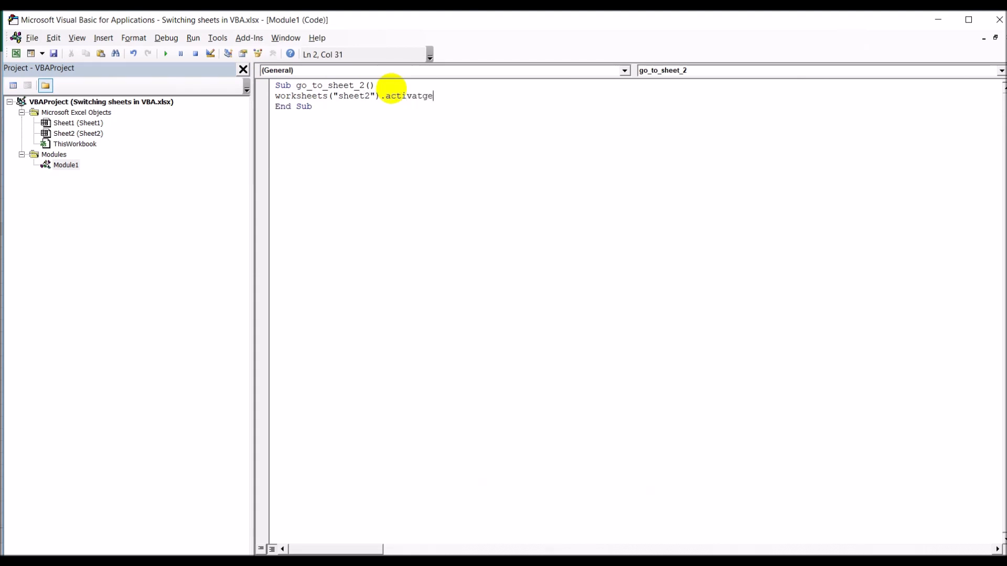
key(Backspace)
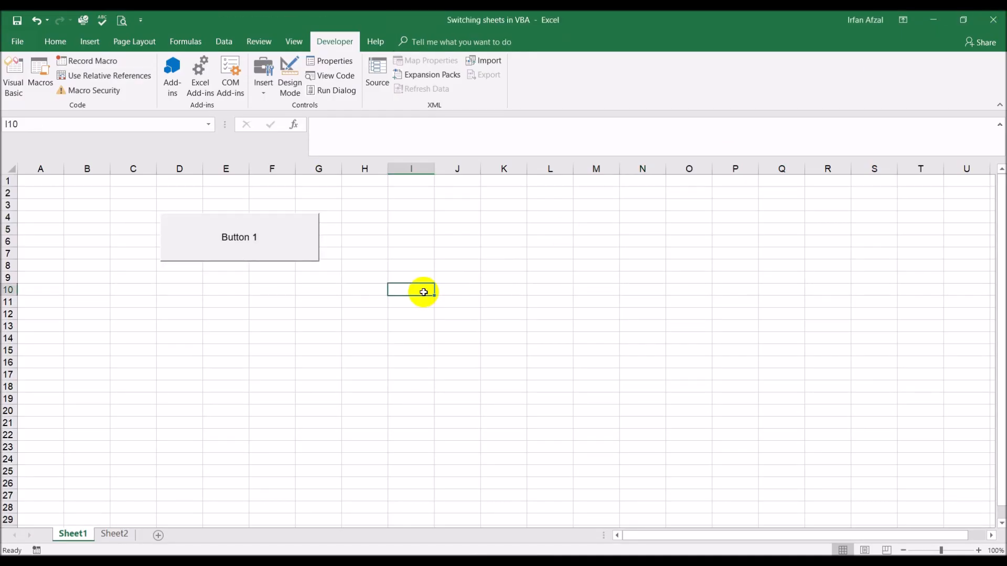
mouse_move(247, 254)
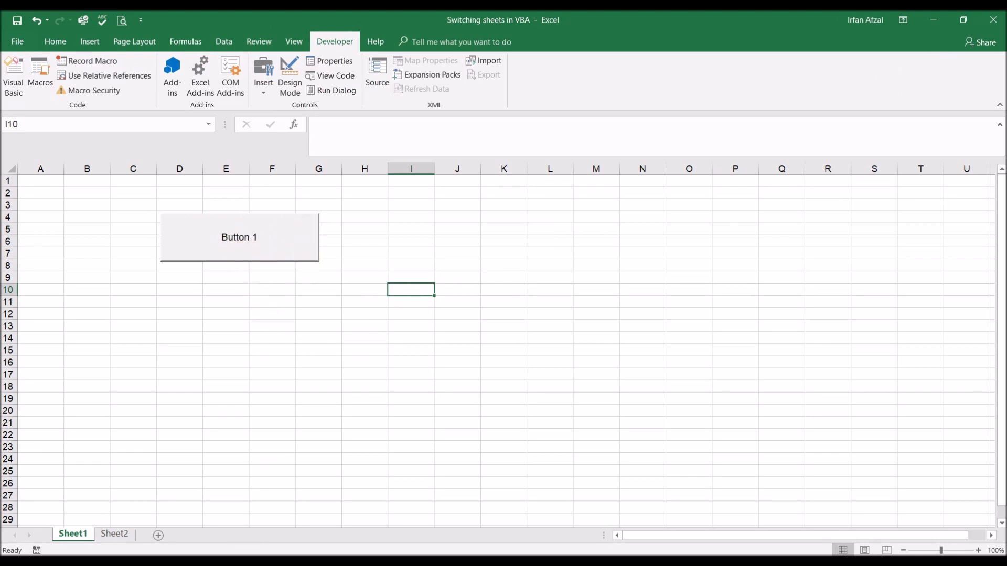
mouse_move(200, 401)
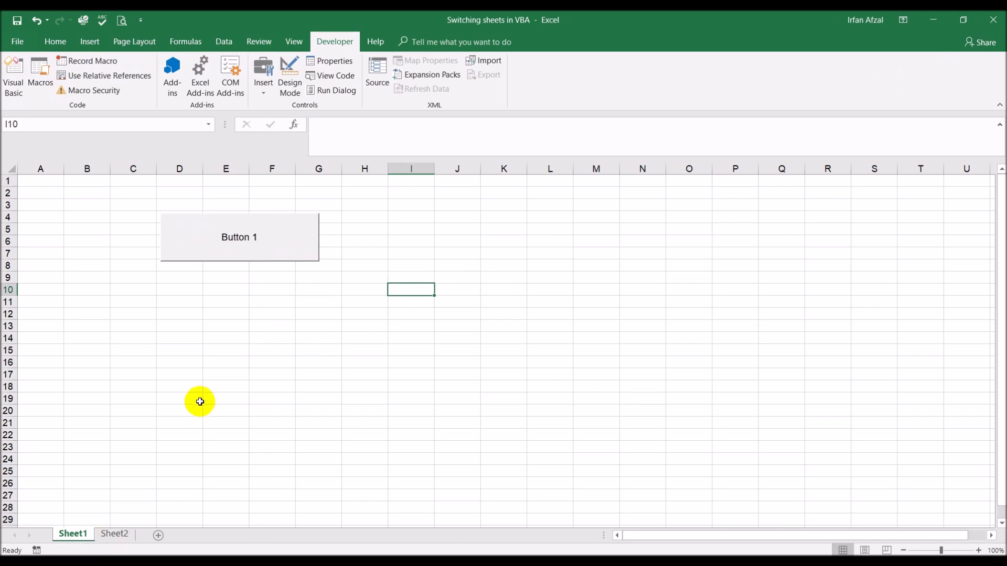
click(115, 538)
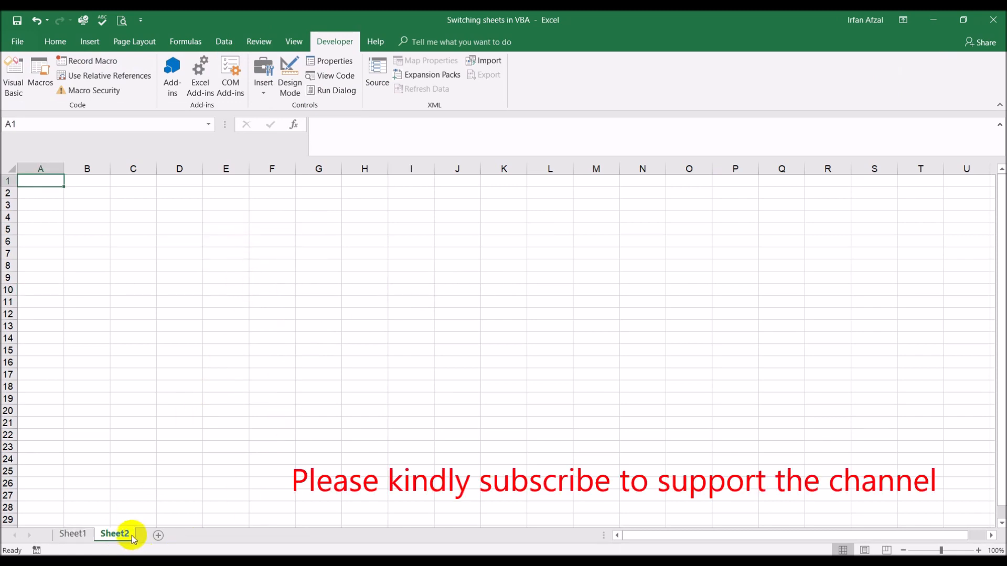
mouse_move(217, 410)
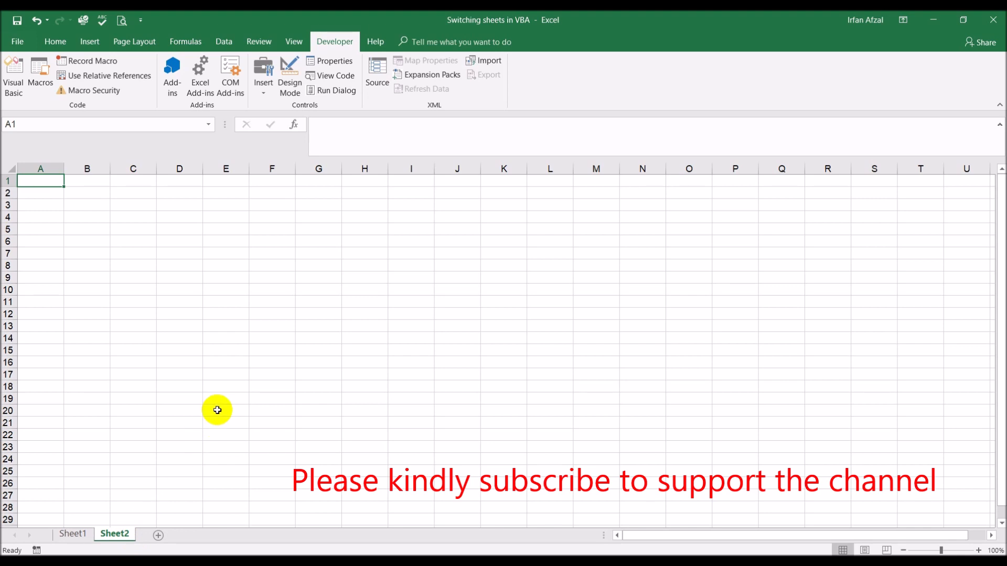
click(73, 534)
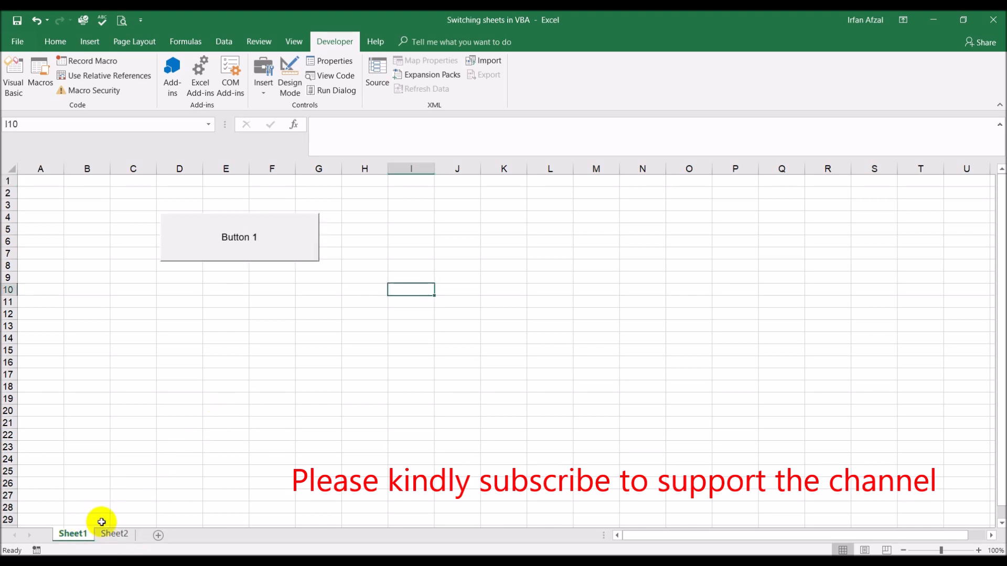
click(225, 374)
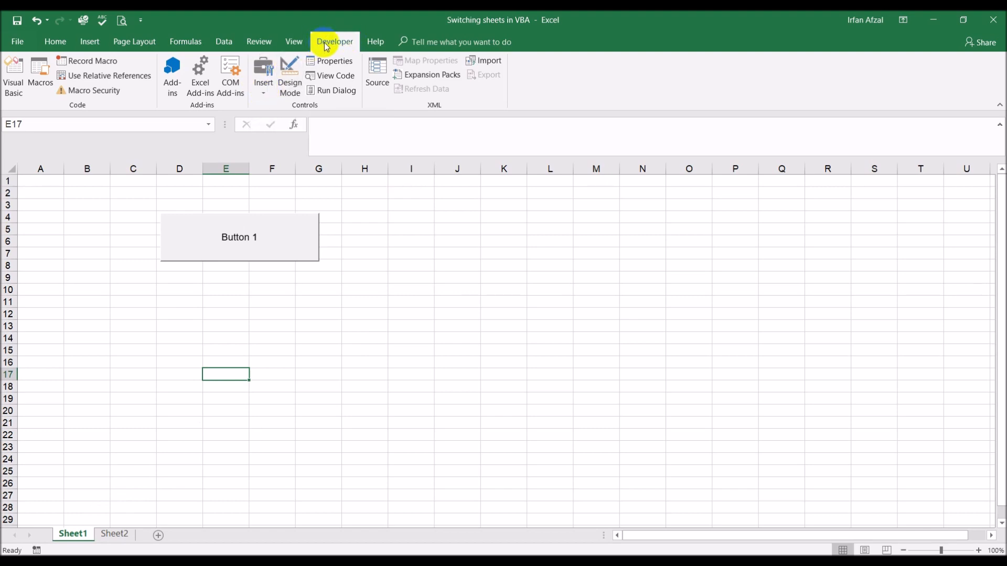
- Draw a second form button and start naming its macro Switch_to_sheet2
click(263, 74)
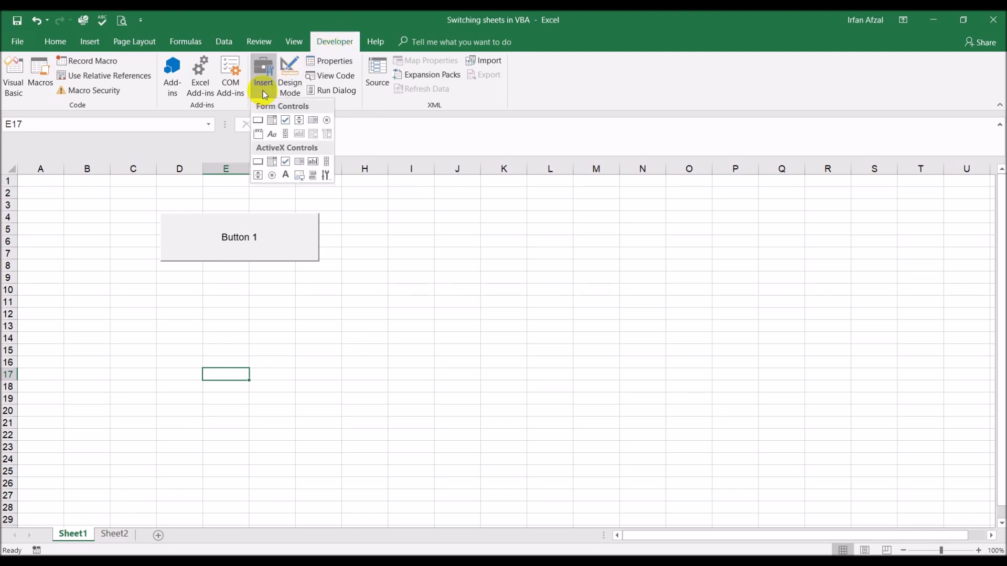
mouse_move(257, 120)
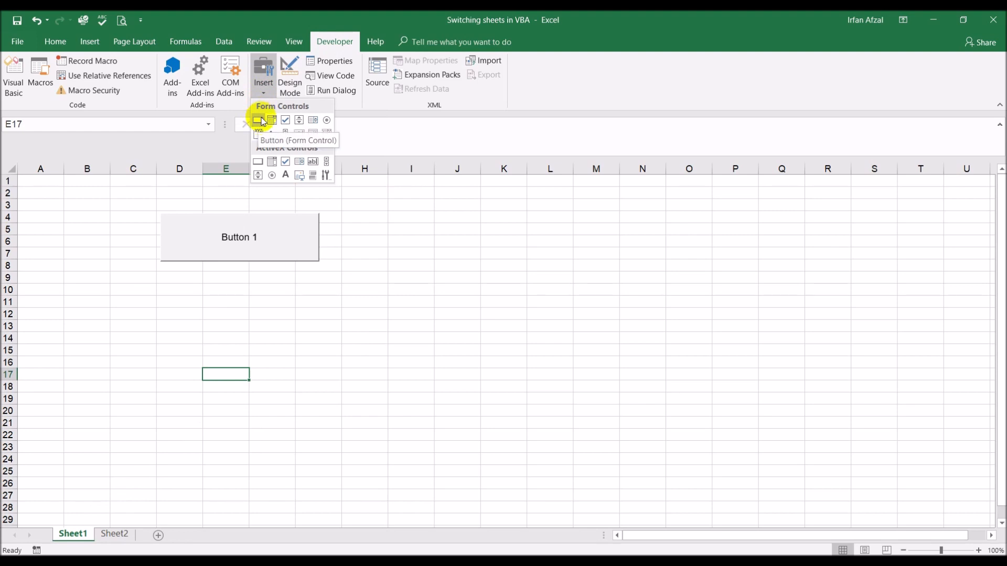
click(258, 120)
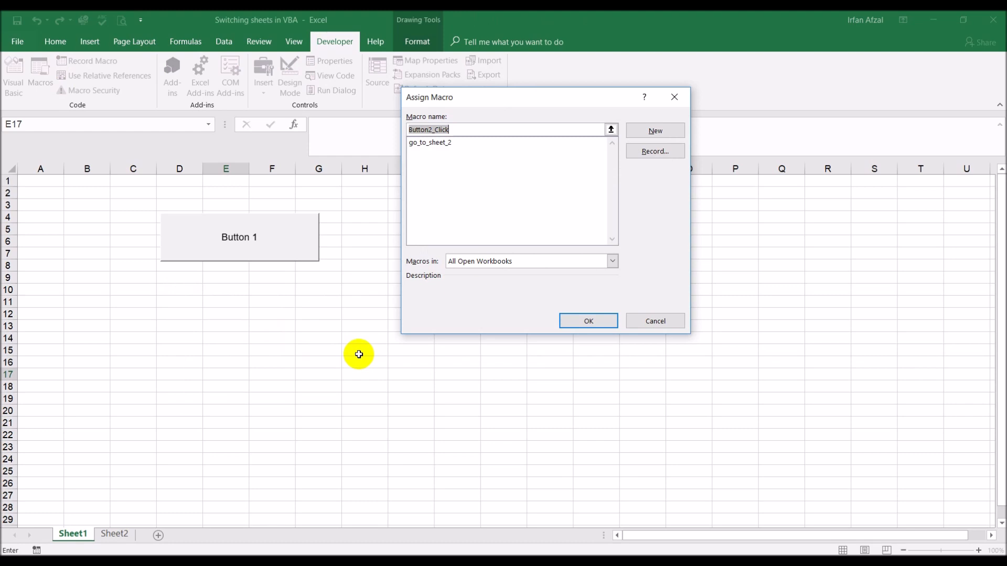
mouse_move(429, 186)
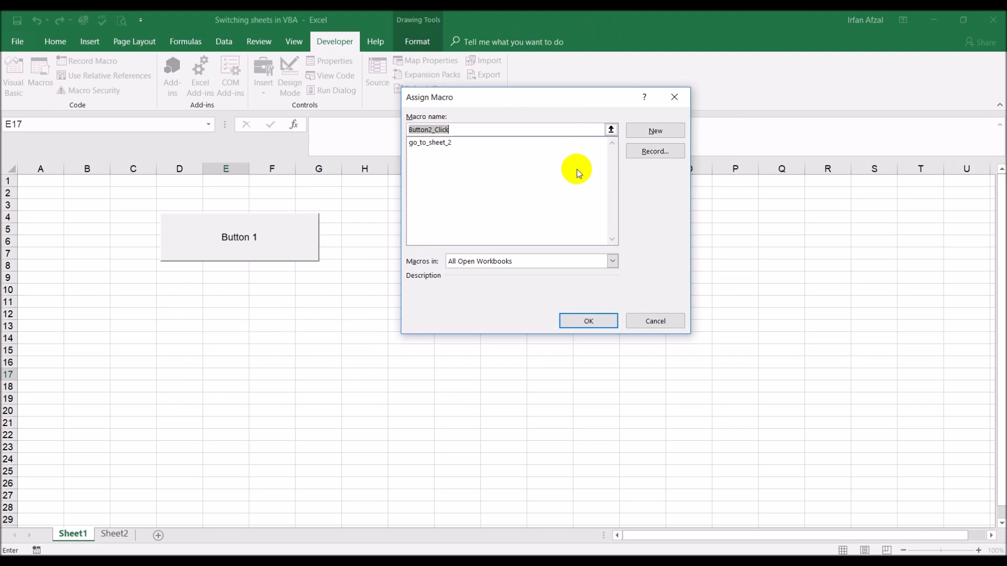
mouse_move(453, 126)
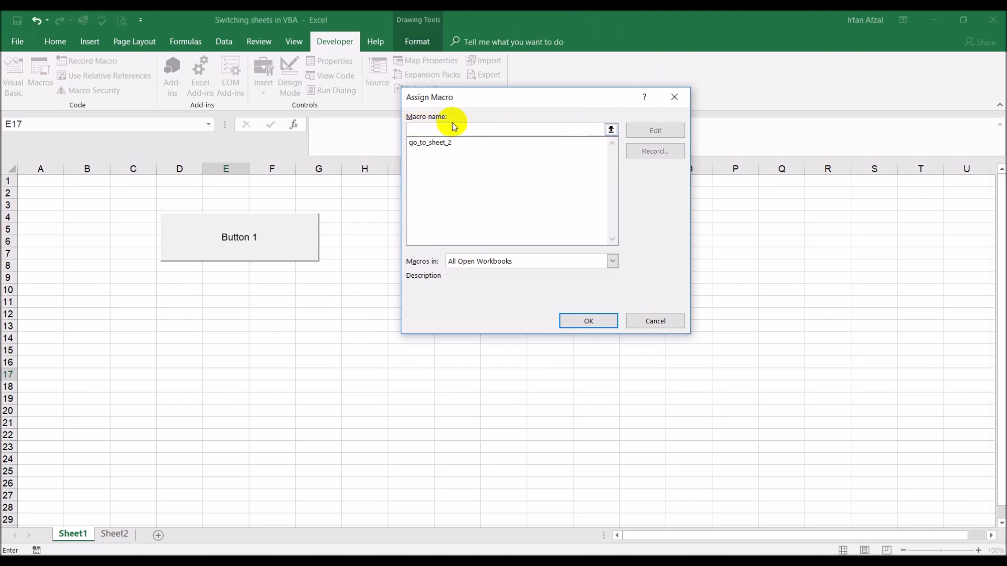
click(503, 129)
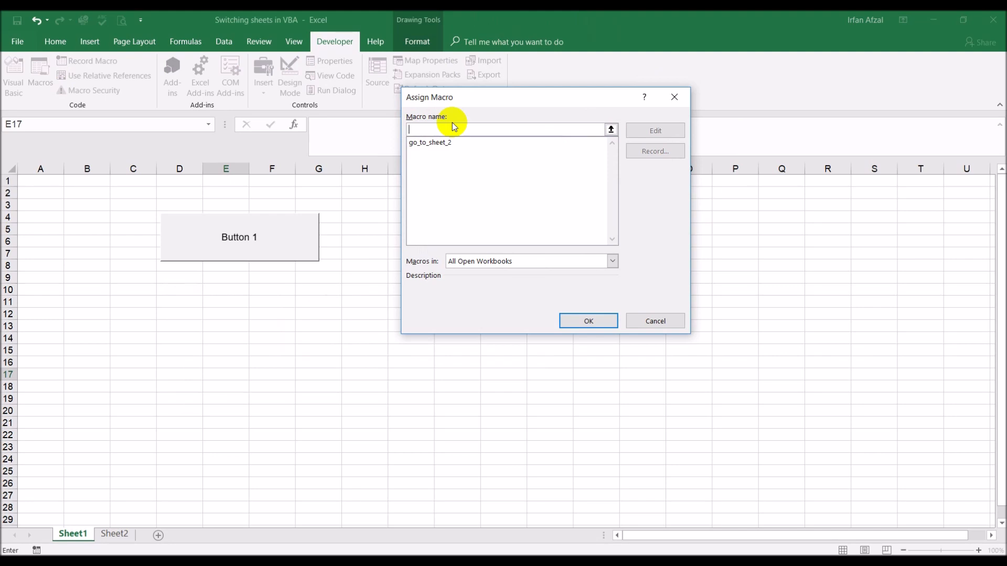
text(Swic)
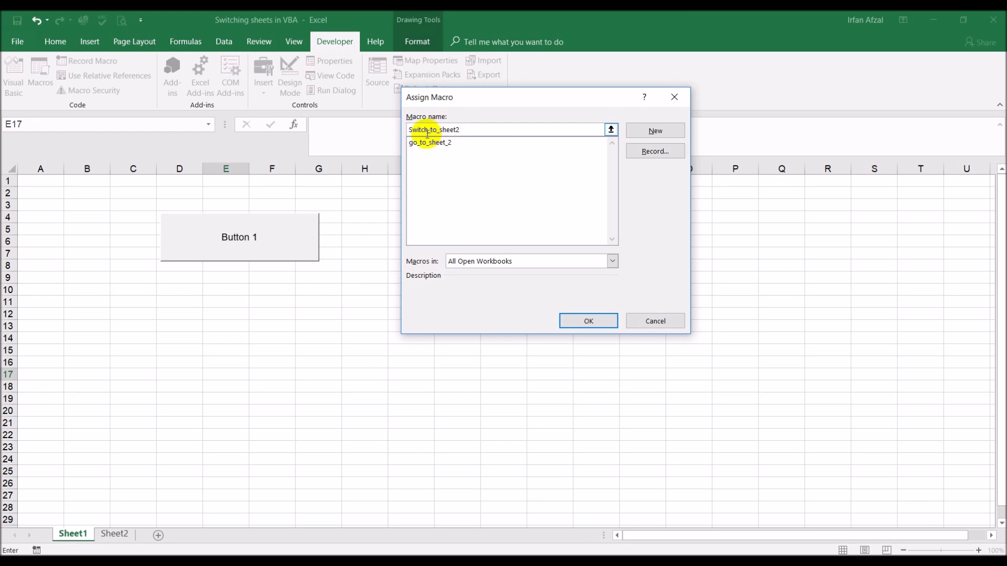
mouse_move(654, 130)
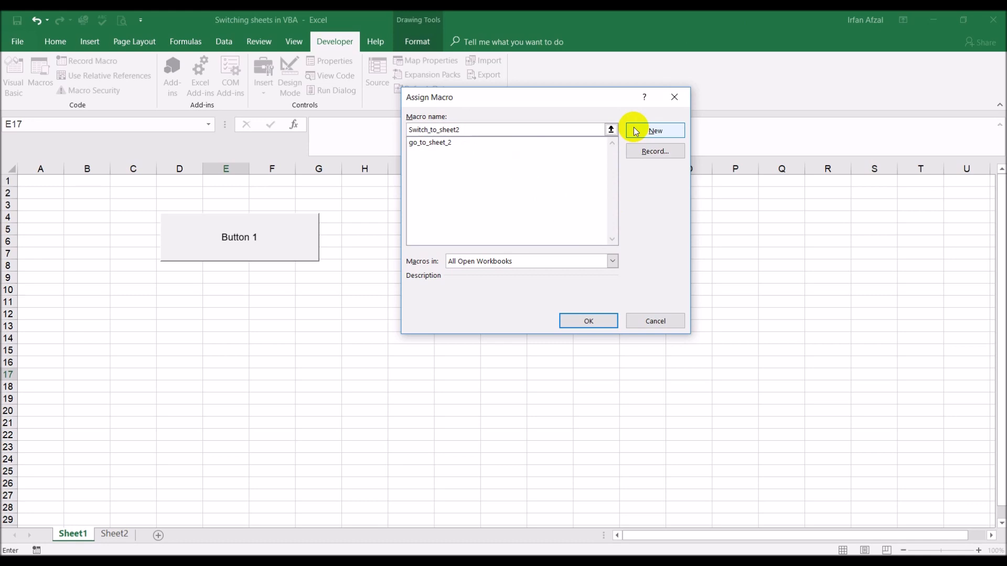
- Create the Switch_to_sheet2 macro containing Worksheets("sheet2").Activate
click(655, 130)
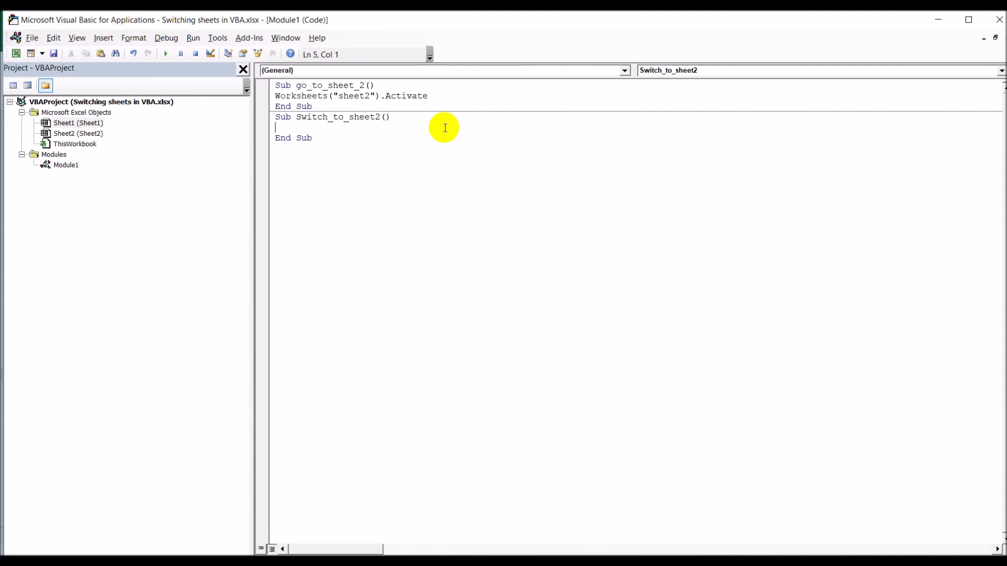
text(worksheets)
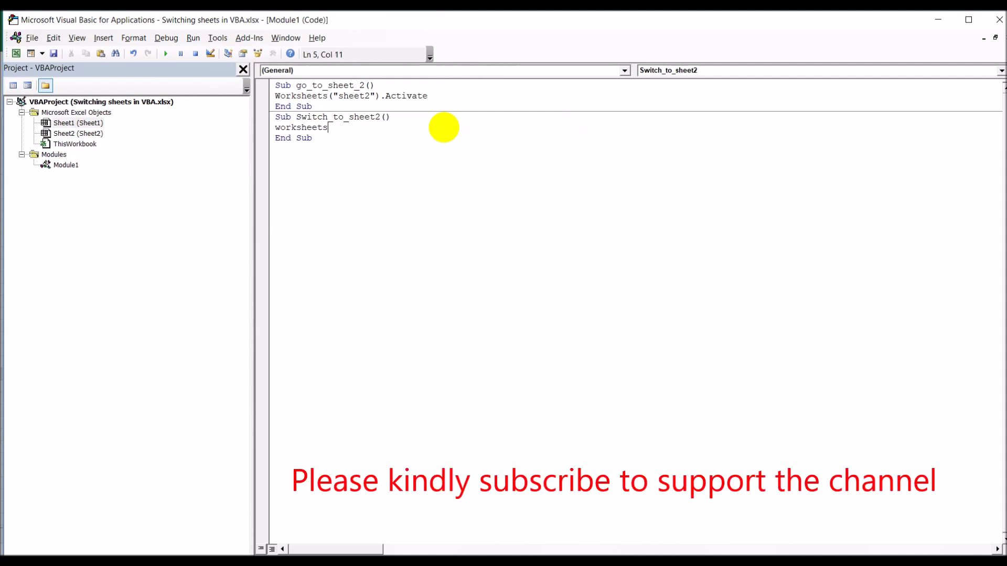
text(()
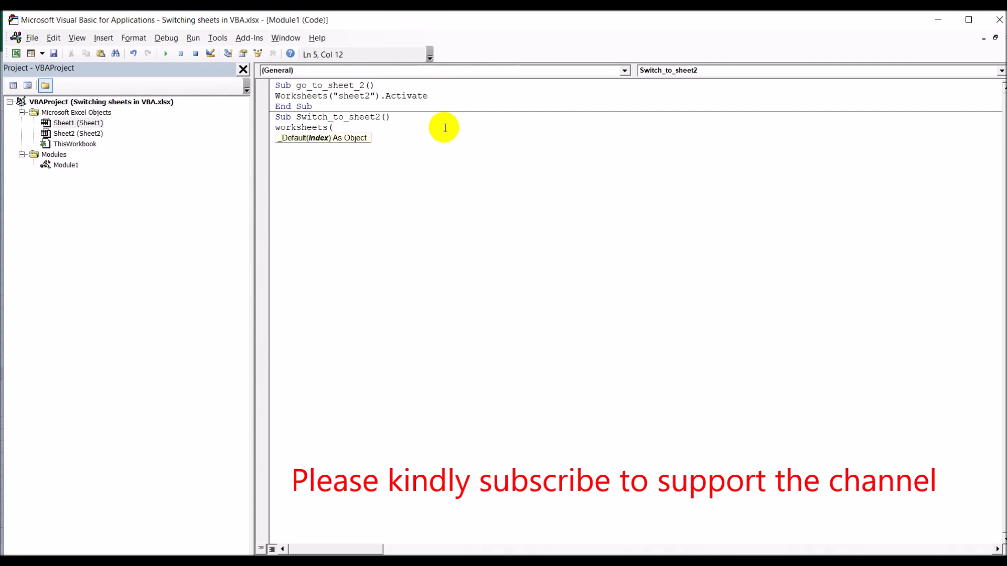
text("sh)
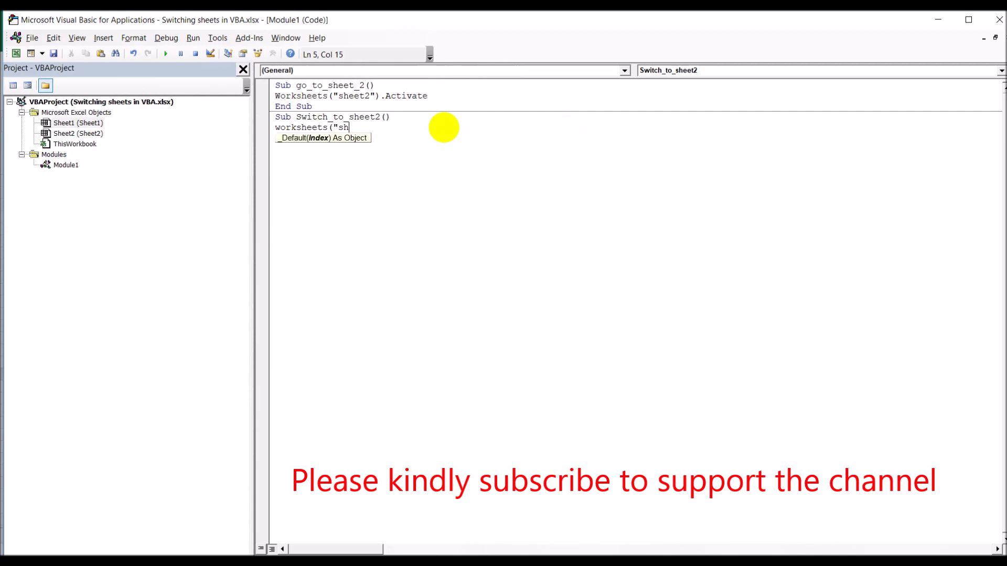
text(eet2)
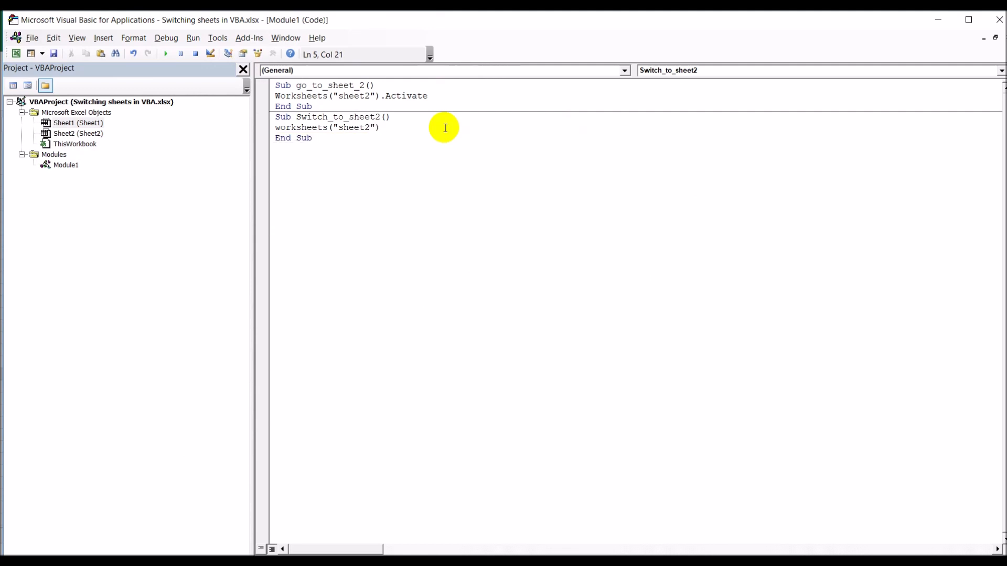
text(.acti)
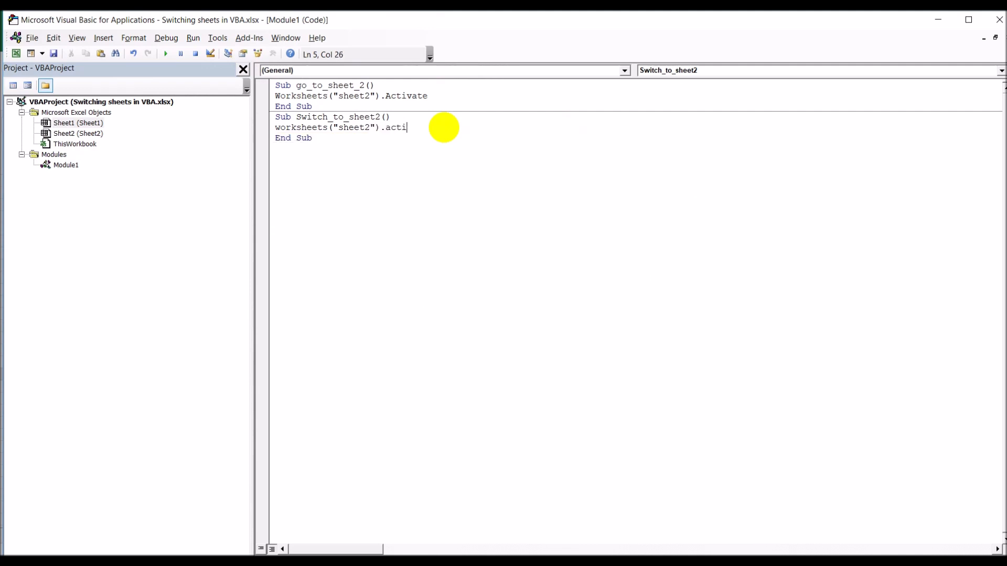
text(vate)
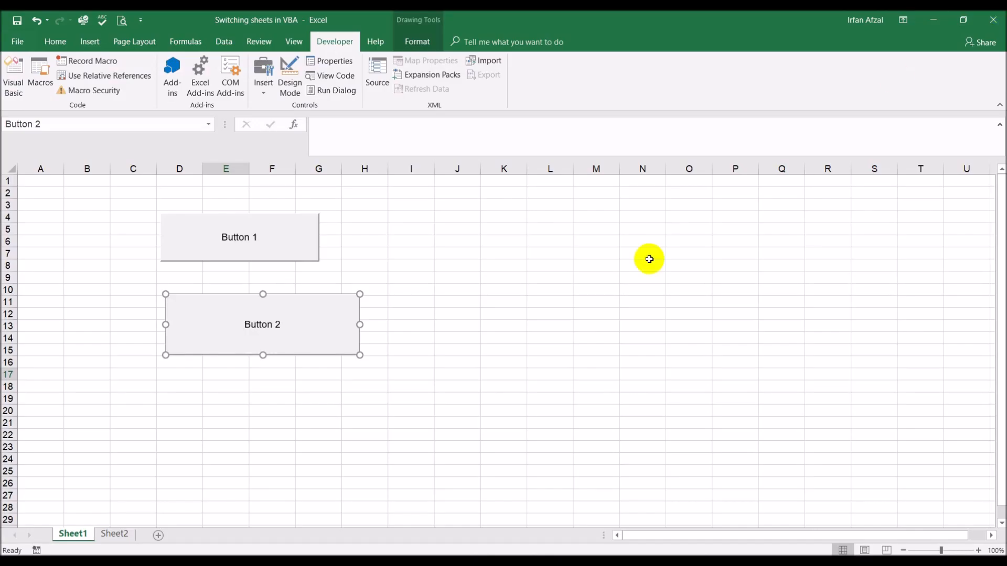
- Deselect Button 2, then click it to switch to Sheet2
click(503, 374)
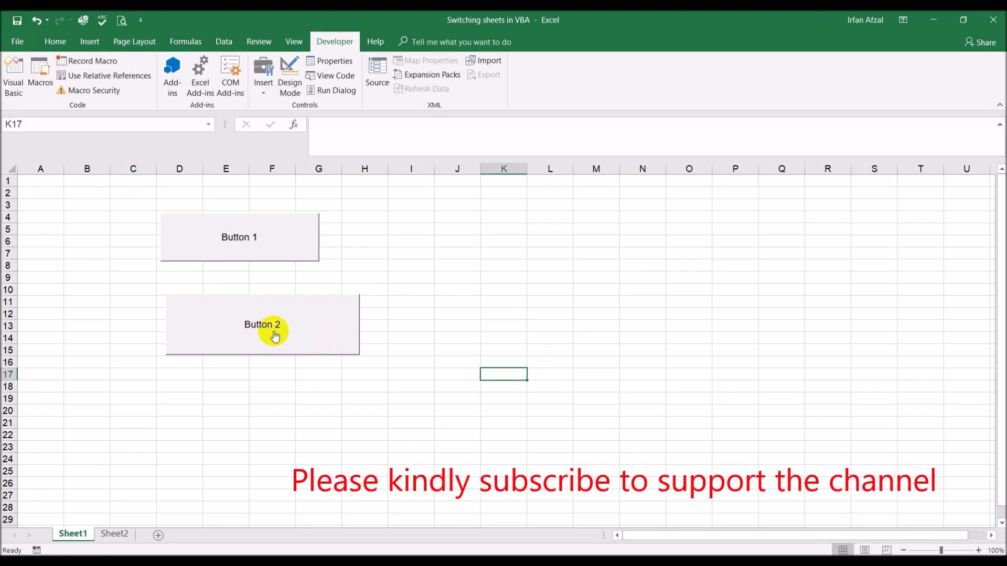
click(263, 324)
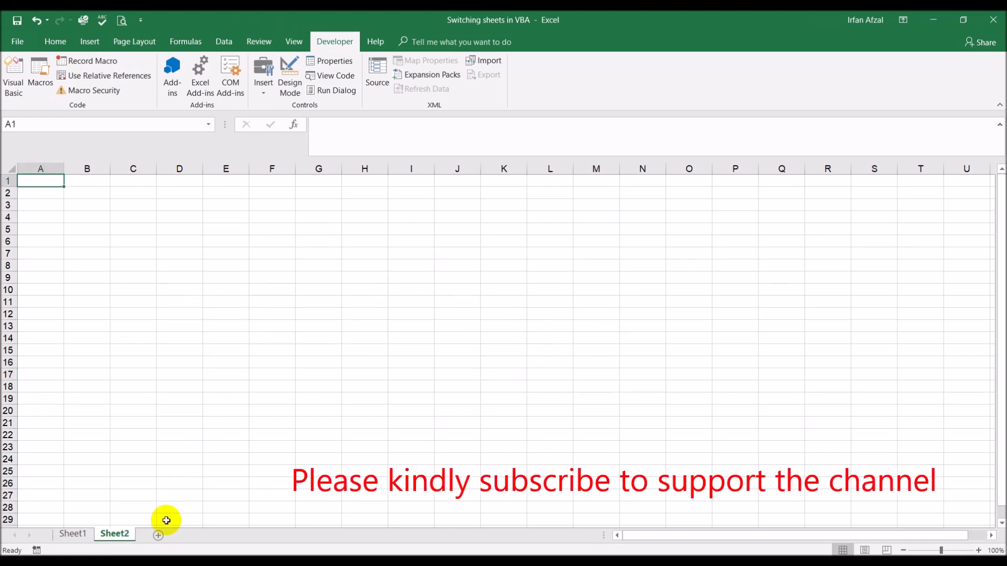
mouse_move(183, 454)
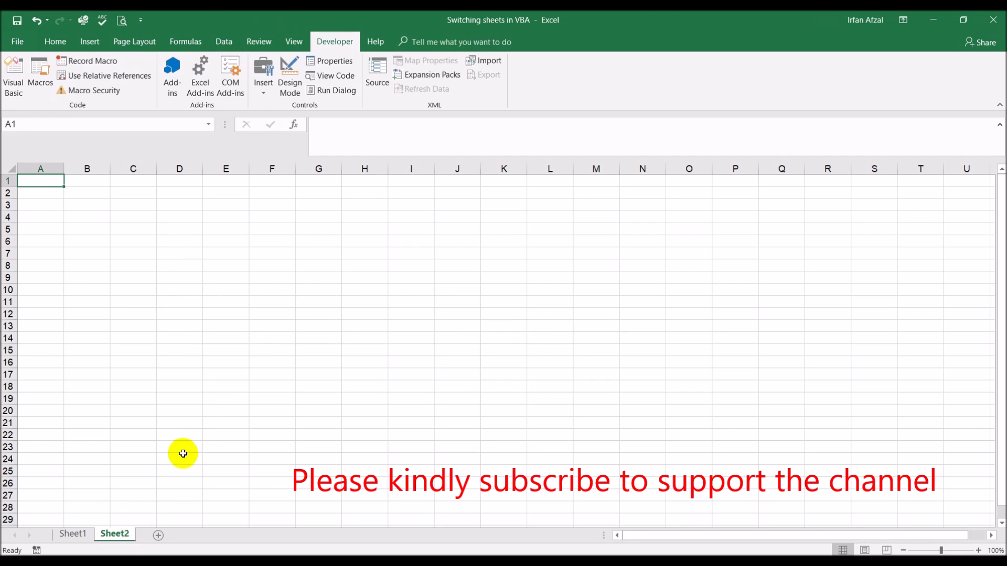
mouse_move(347, 254)
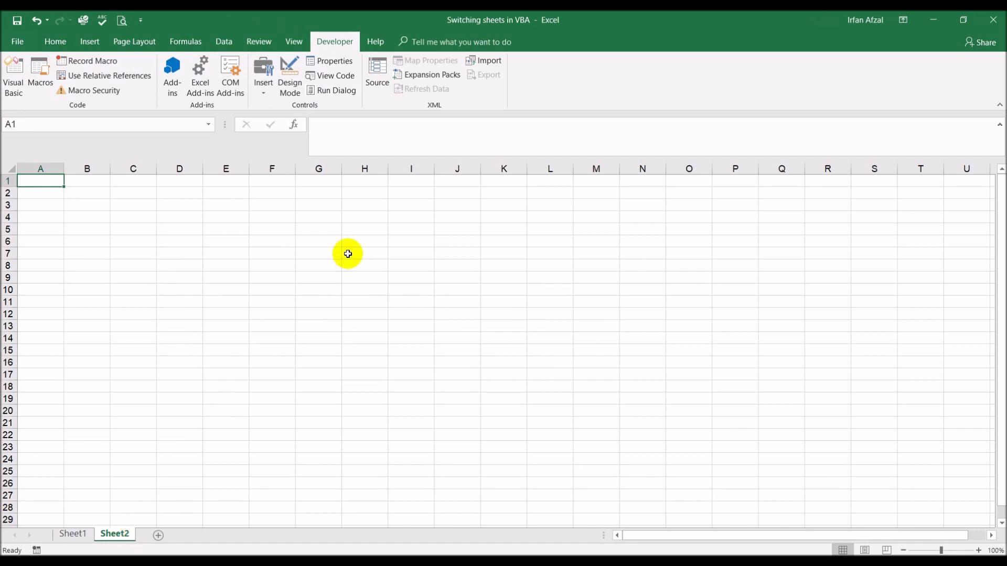
mouse_move(16, 43)
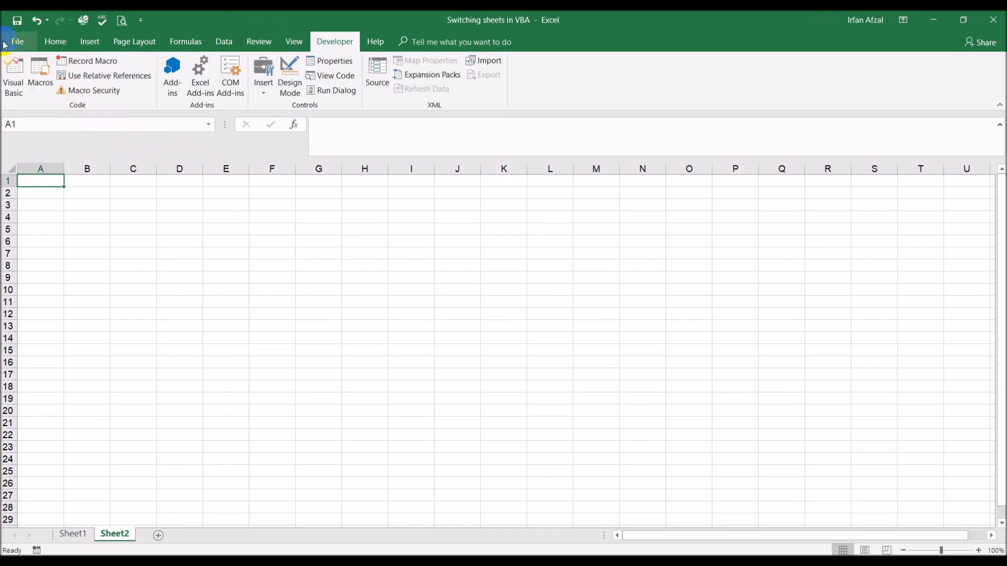
- Open Medicines.7 from Recent, then close the sheet-switching workbook from its Sheet1
click(16, 42)
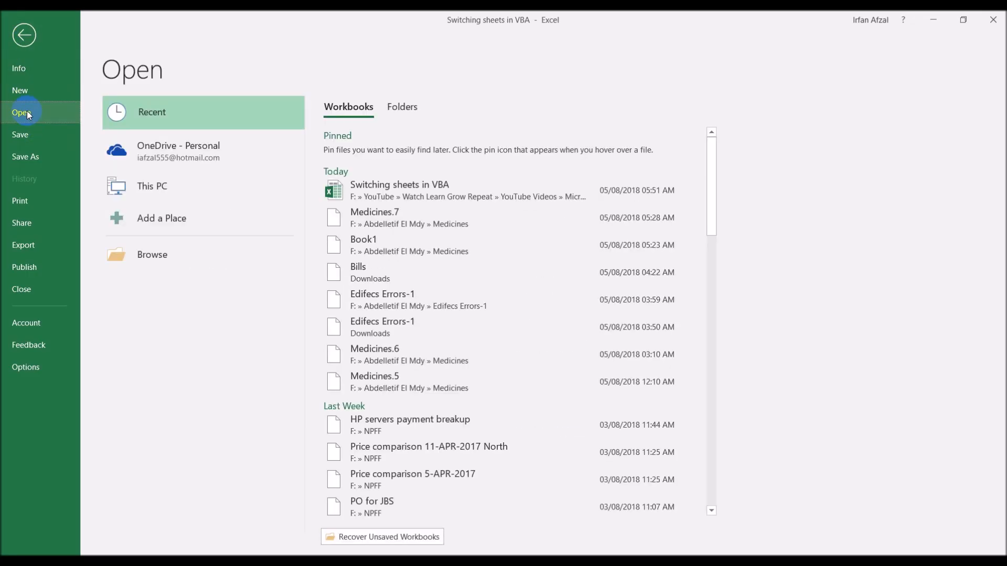
click(24, 35)
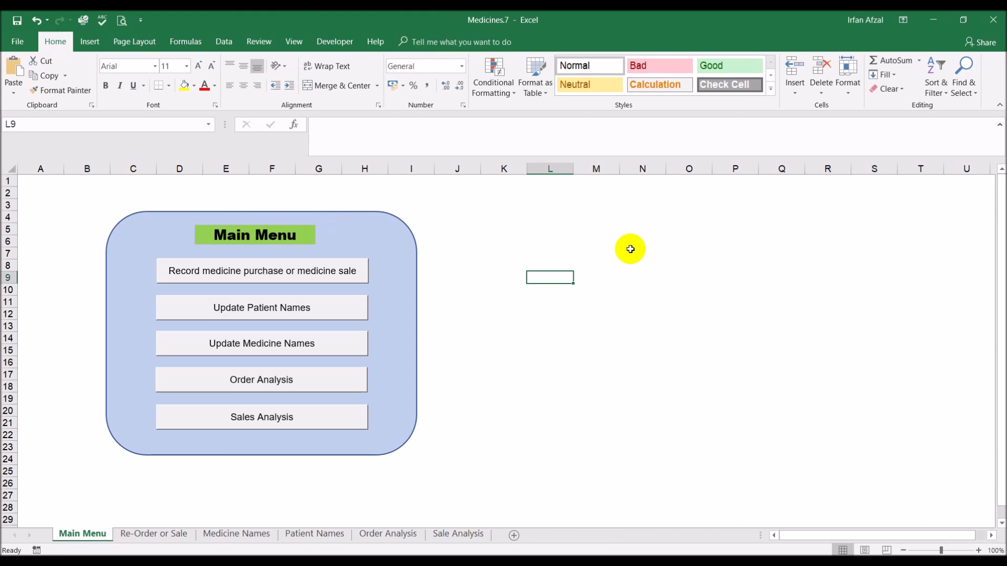
mouse_move(270, 474)
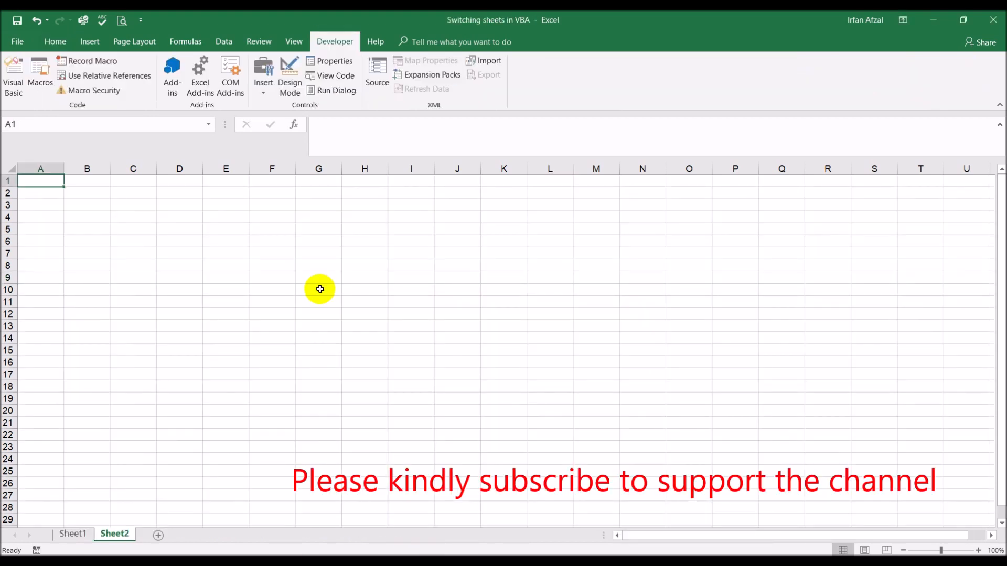
click(72, 534)
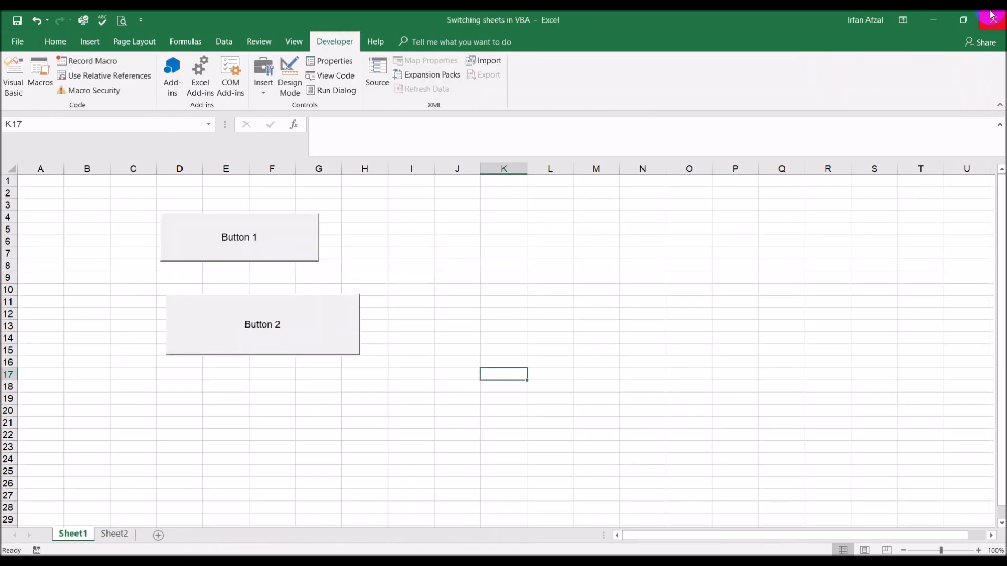
click(990, 19)
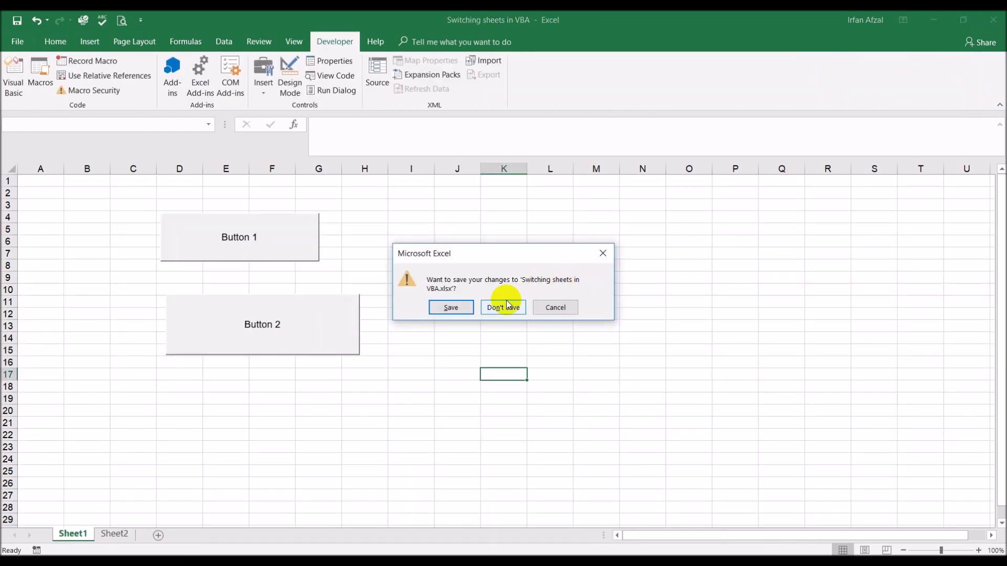
- Close without saving, then test Medicines.7's Order Analysis and Main Menu buttons
click(502, 307)
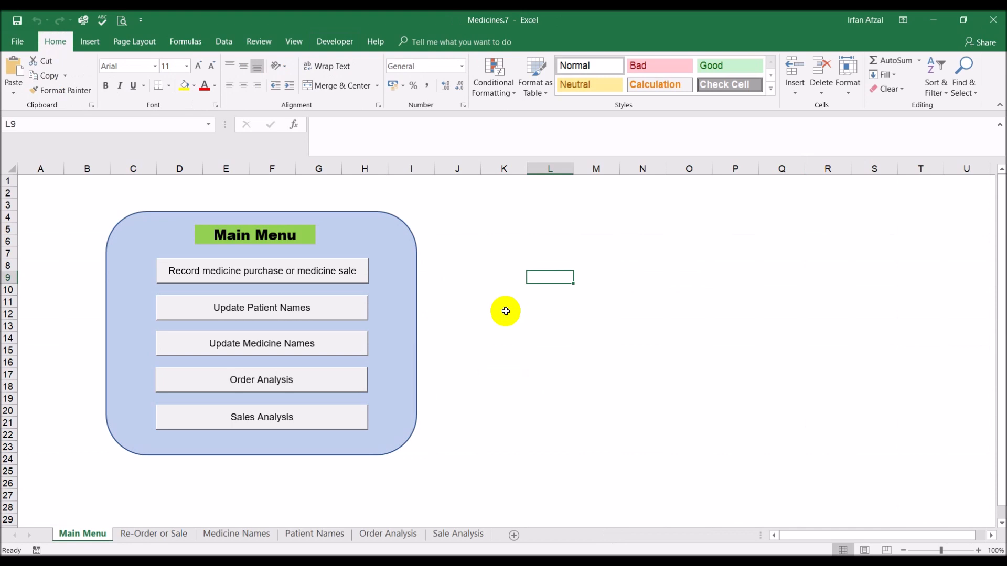
mouse_move(189, 287)
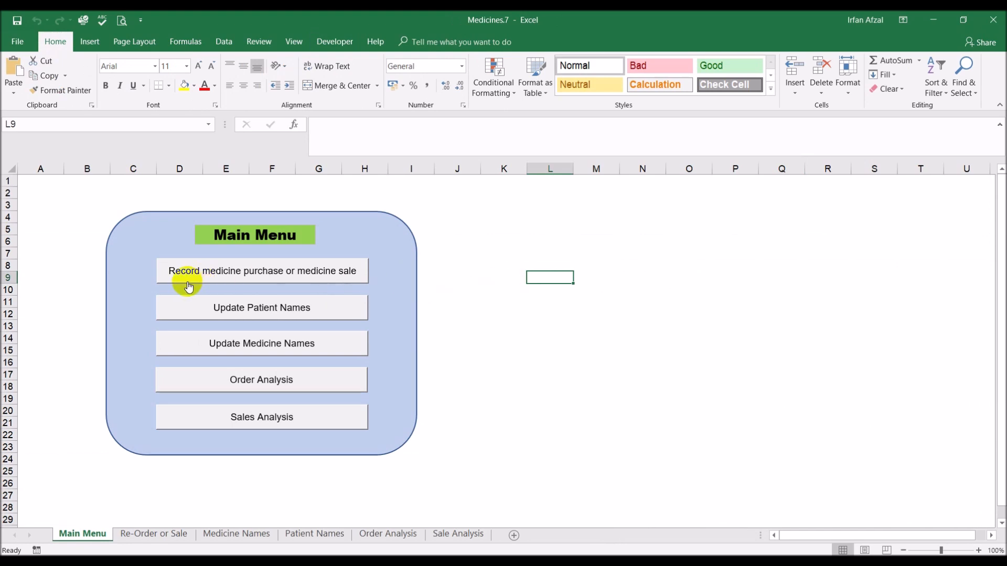
mouse_move(278, 280)
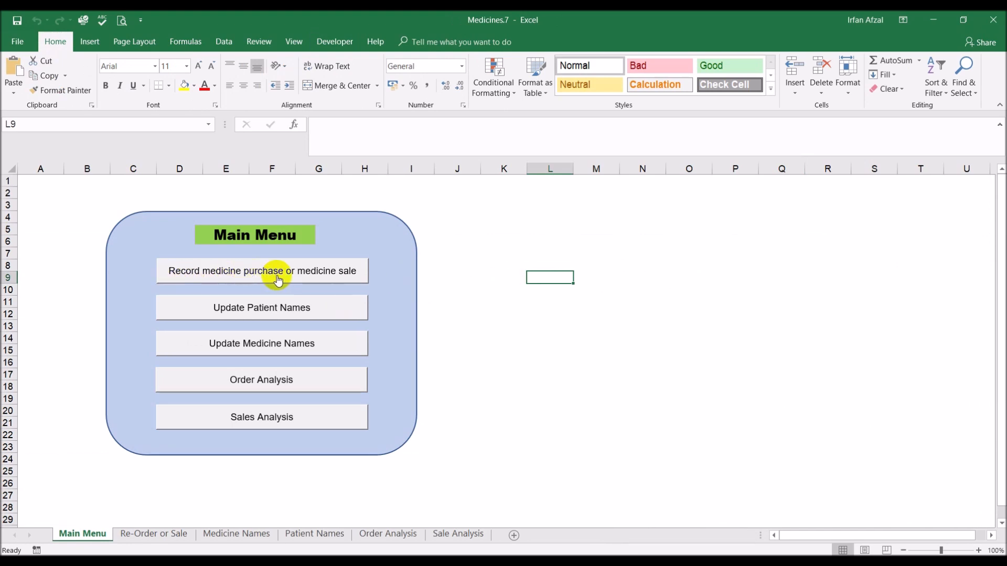
mouse_move(304, 429)
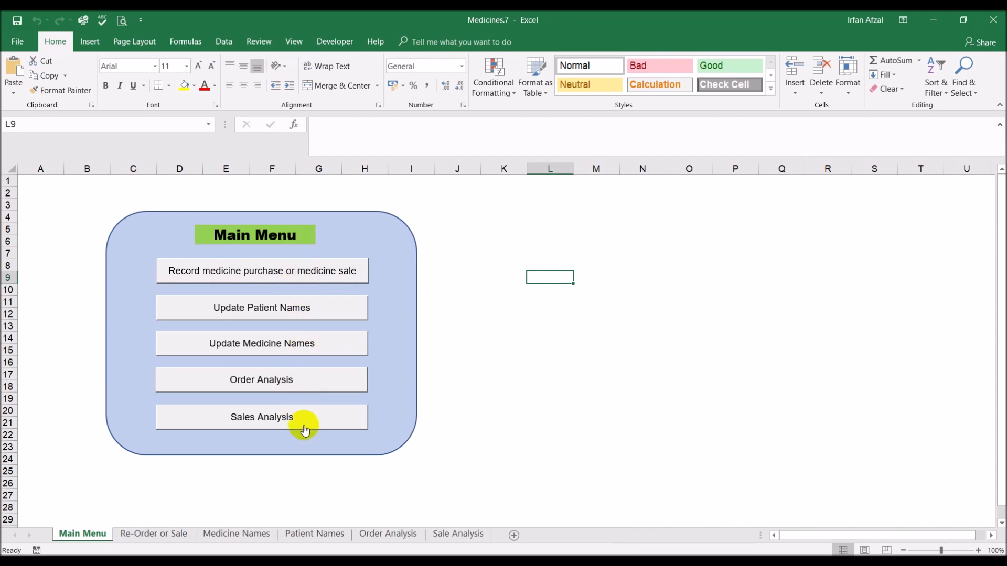
mouse_move(296, 271)
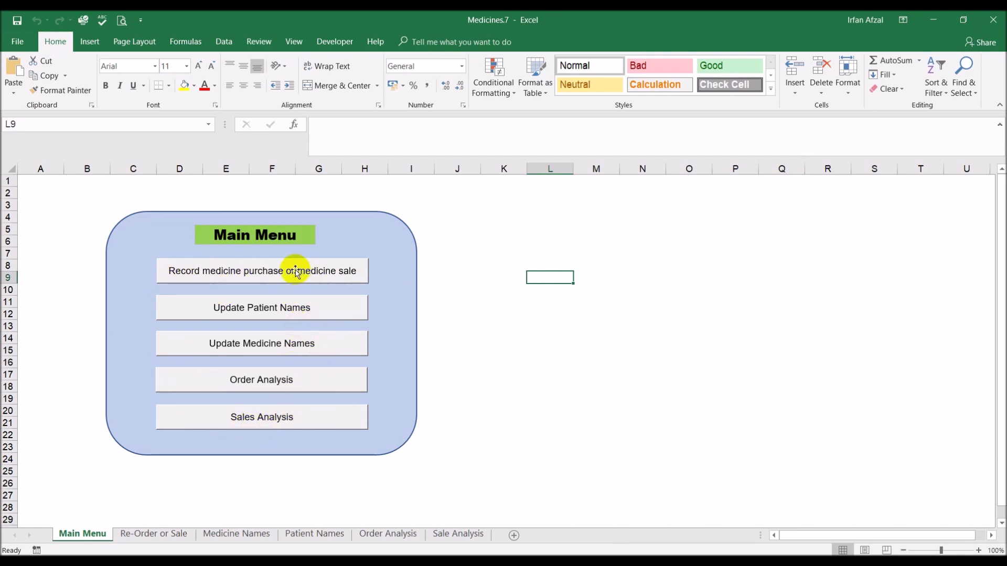
mouse_move(415, 524)
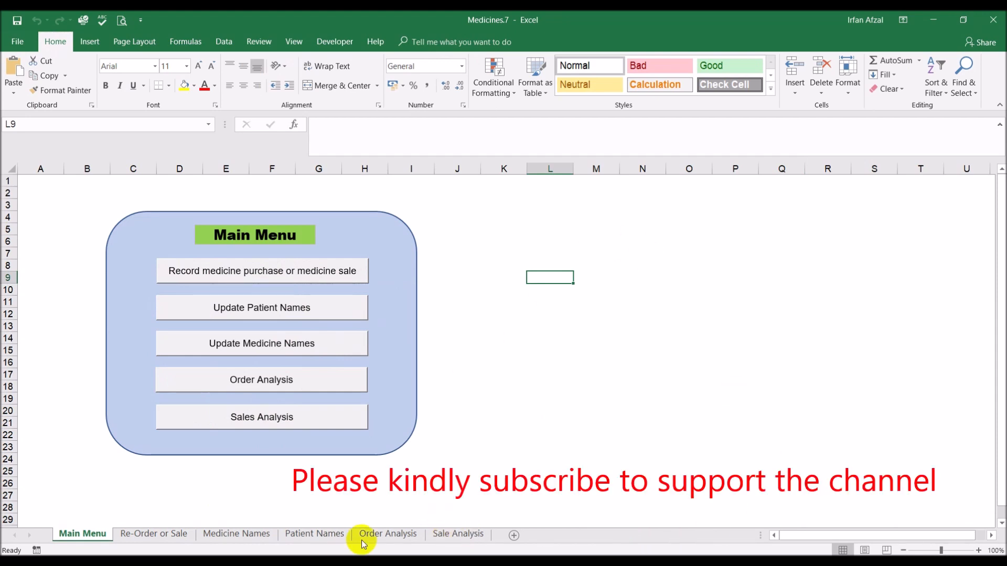
mouse_move(279, 380)
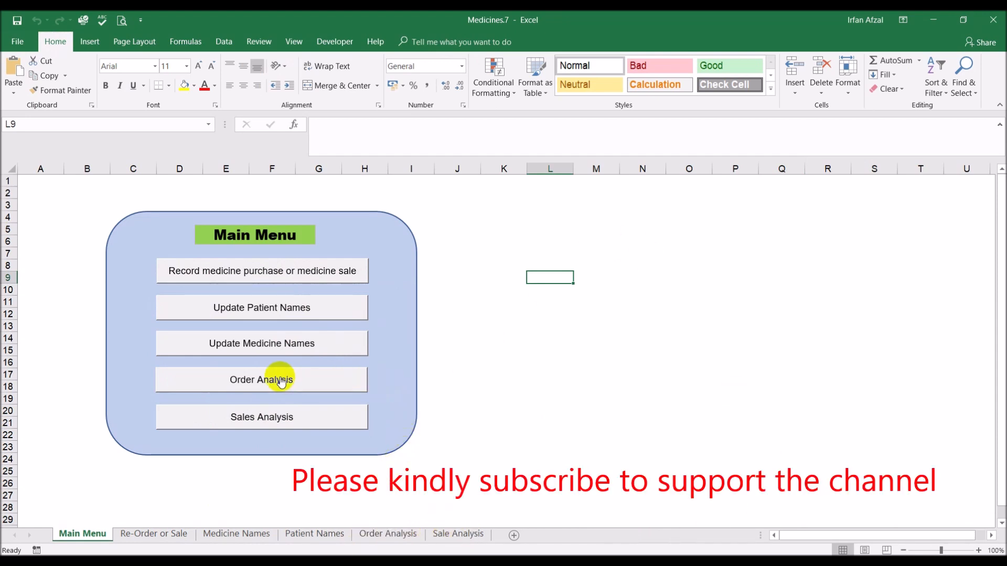
click(261, 380)
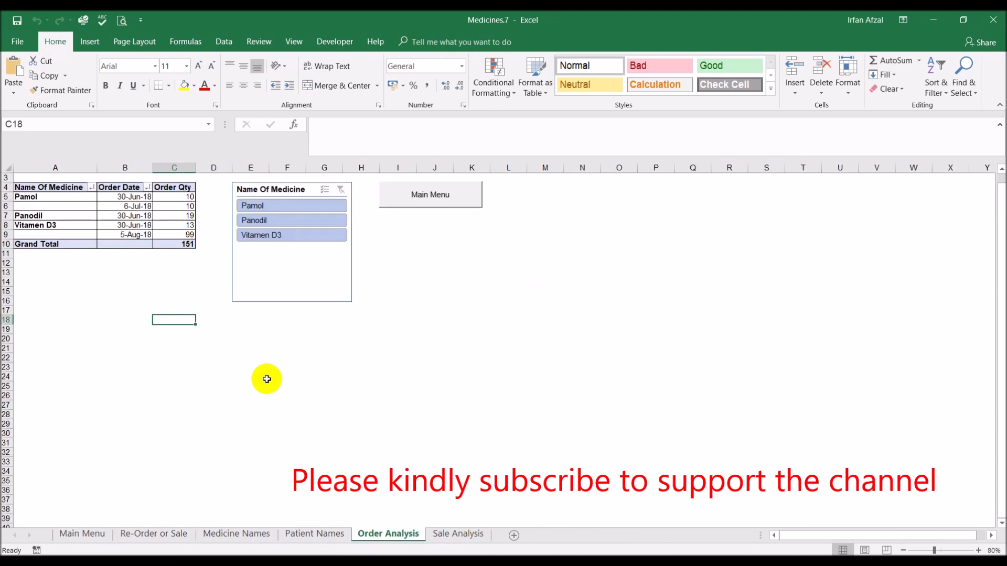
mouse_move(349, 369)
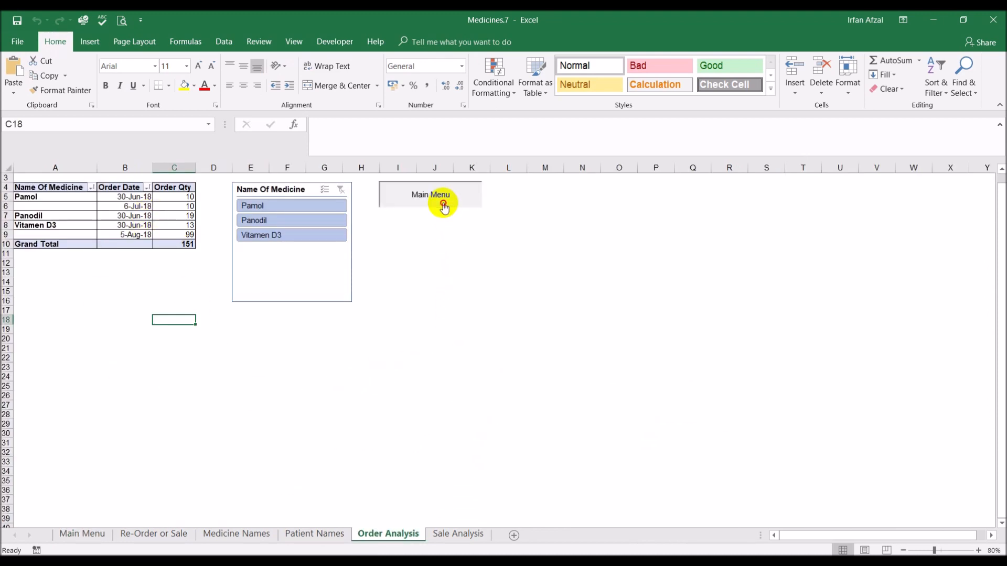
click(430, 197)
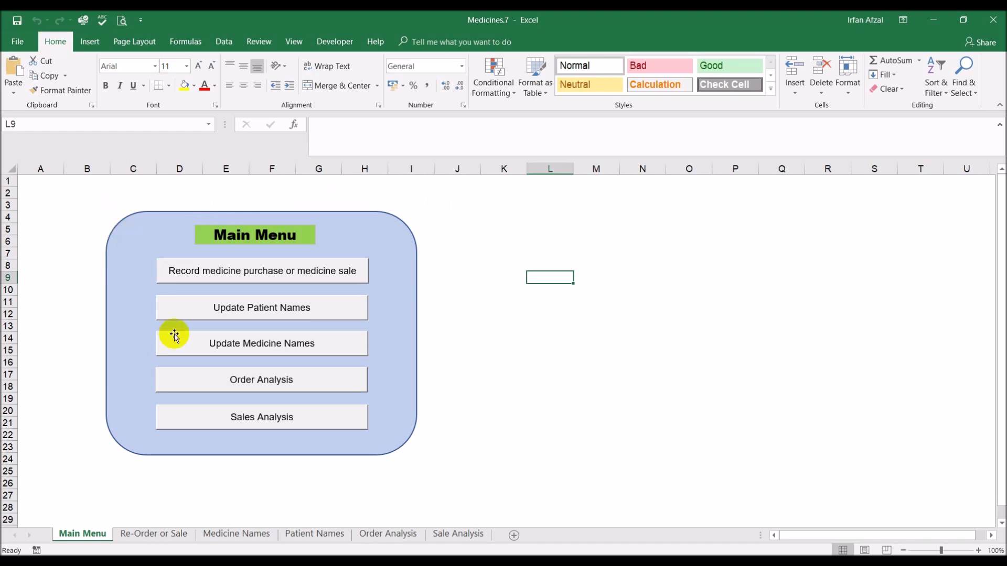
mouse_move(230, 285)
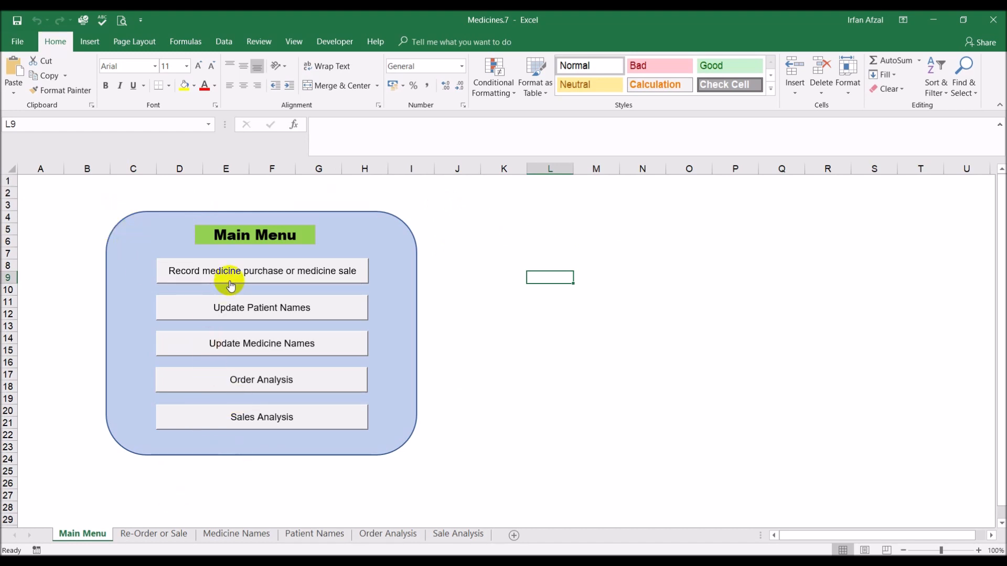
mouse_move(240, 290)
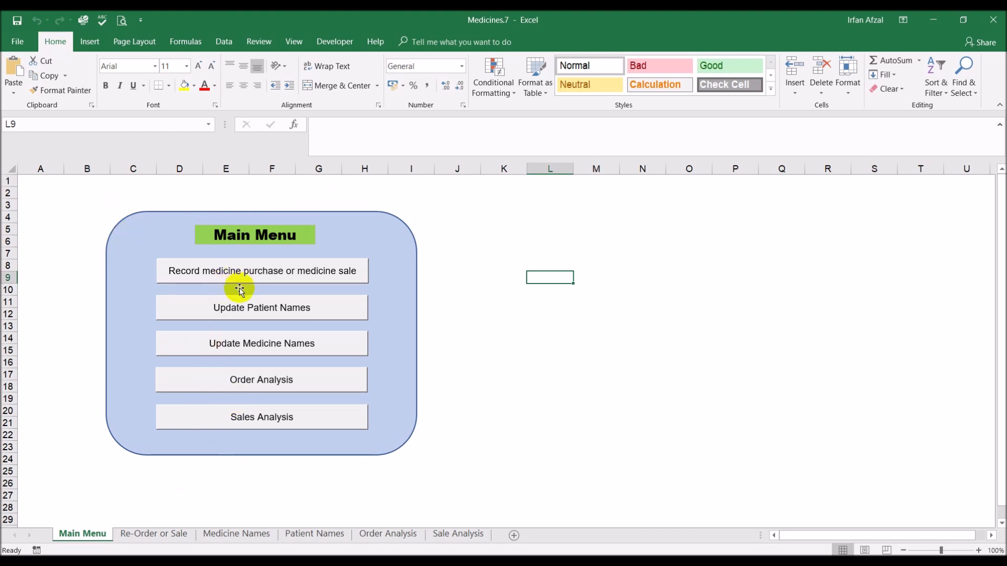